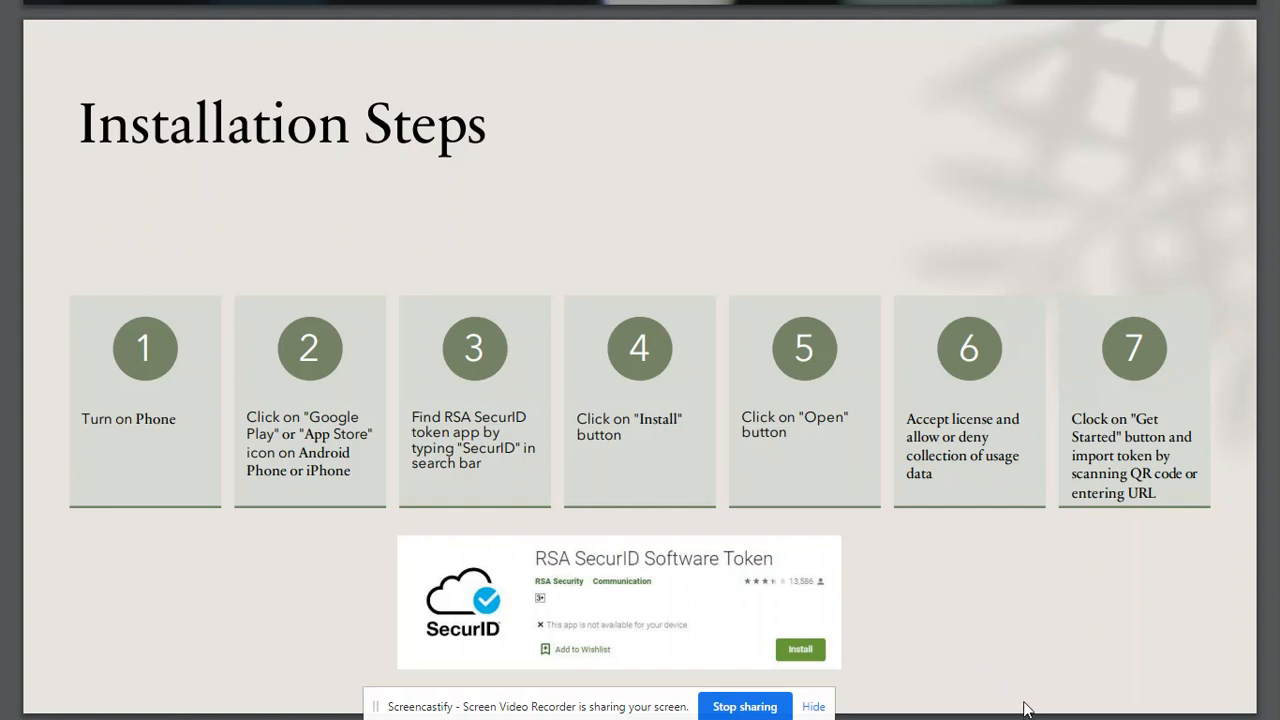
{"action": "mouse_move", "coordinate": [252, 452]}
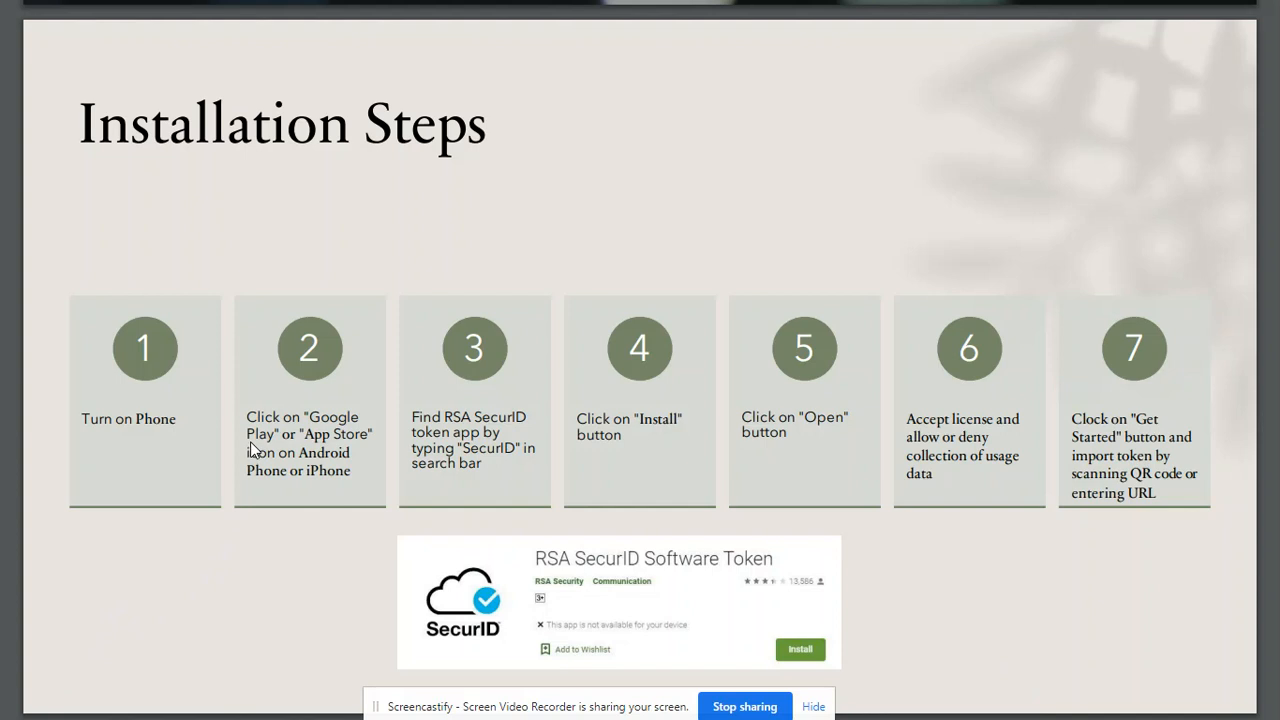
{"action": "mouse_move", "coordinate": [556, 576]}
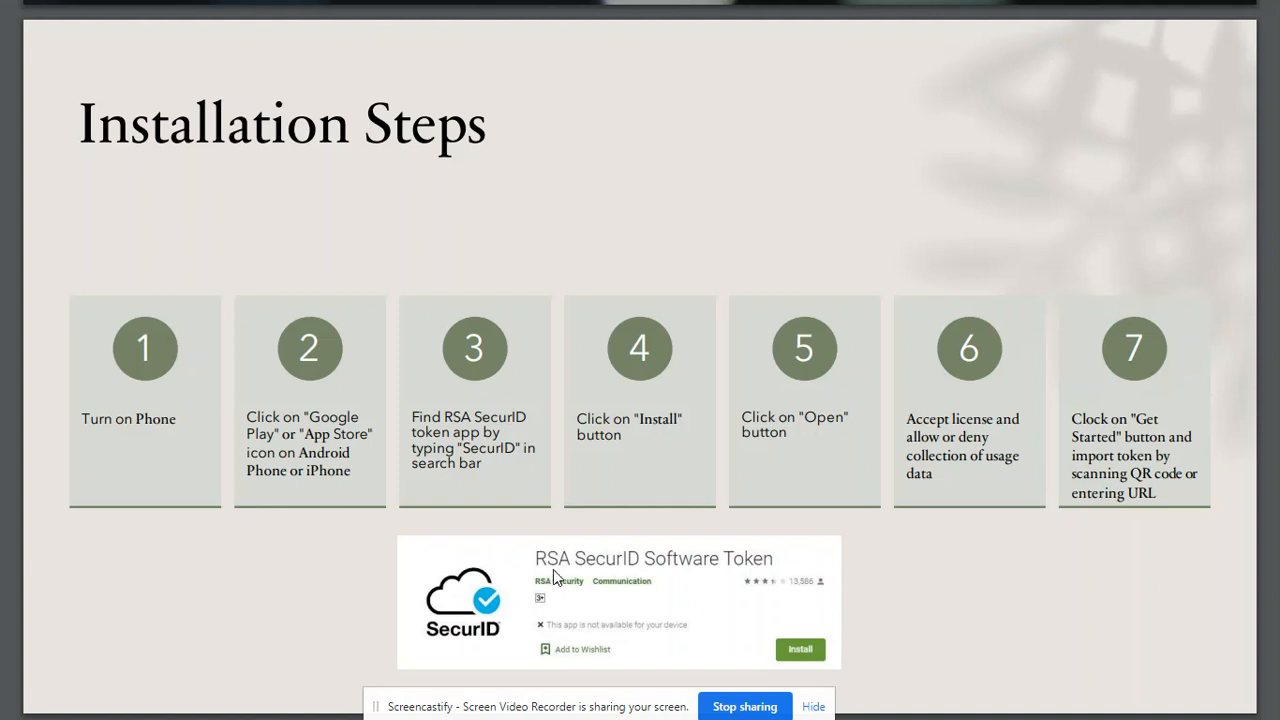
{"action": "mouse_move", "coordinate": [612, 572]}
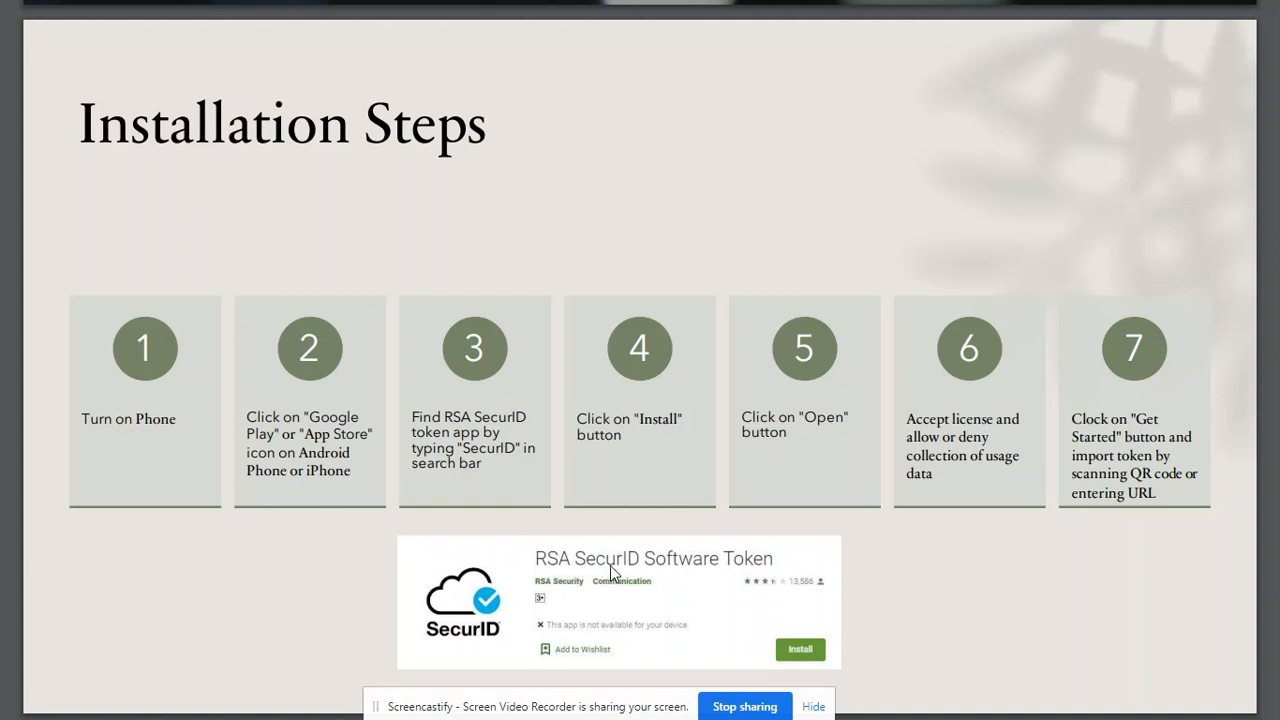
{"action": "mouse_move", "coordinate": [636, 570]}
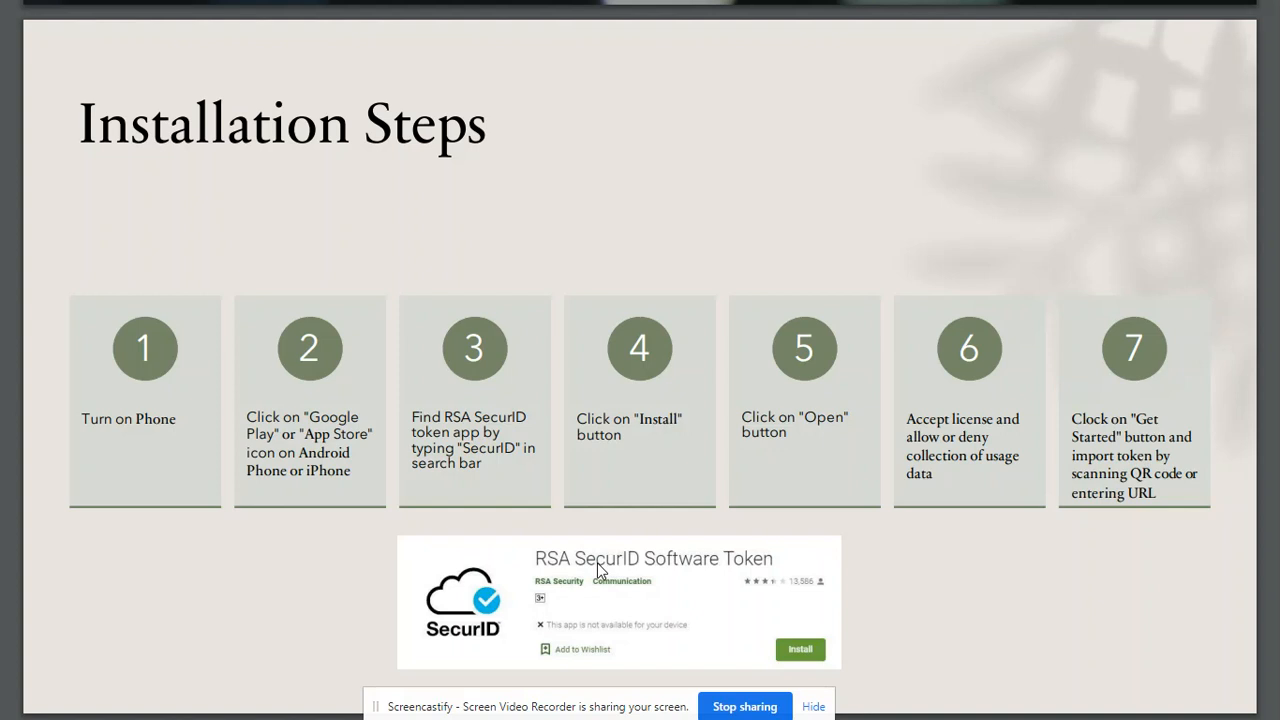
{"action": "mouse_move", "coordinate": [716, 542]}
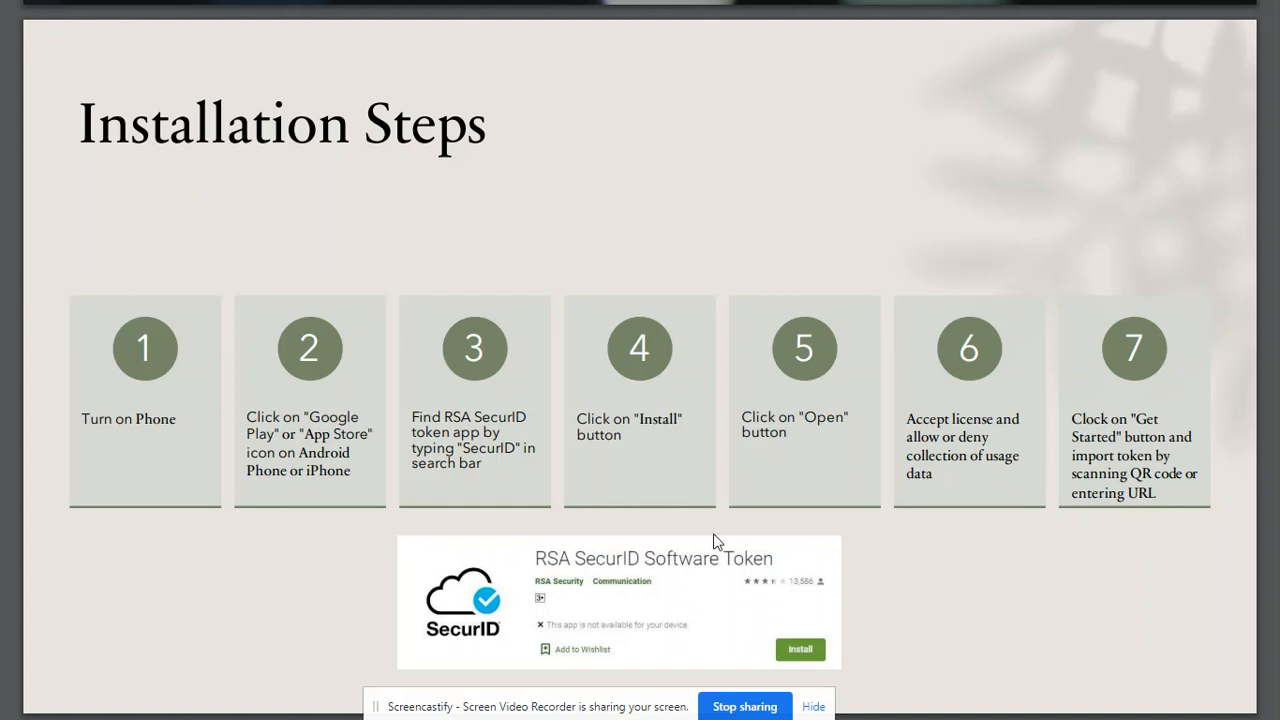
{"action": "mouse_move", "coordinate": [932, 648]}
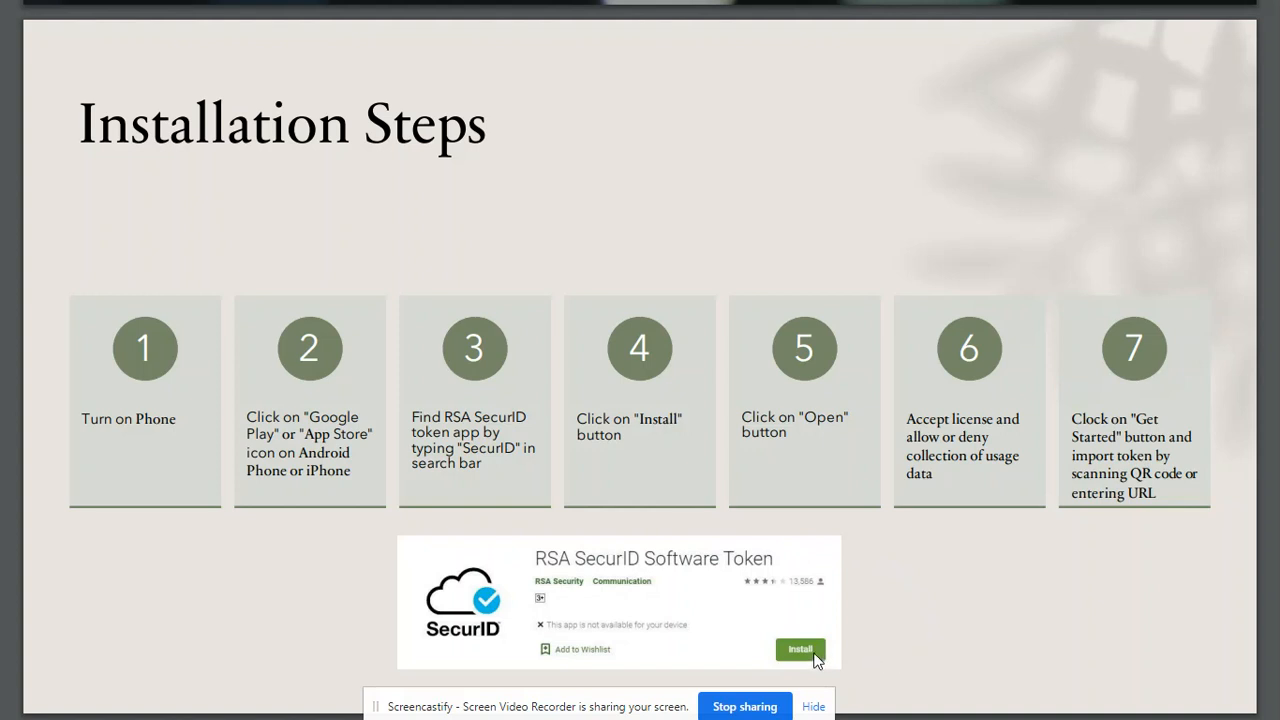
{"action": "mouse_move", "coordinate": [902, 652]}
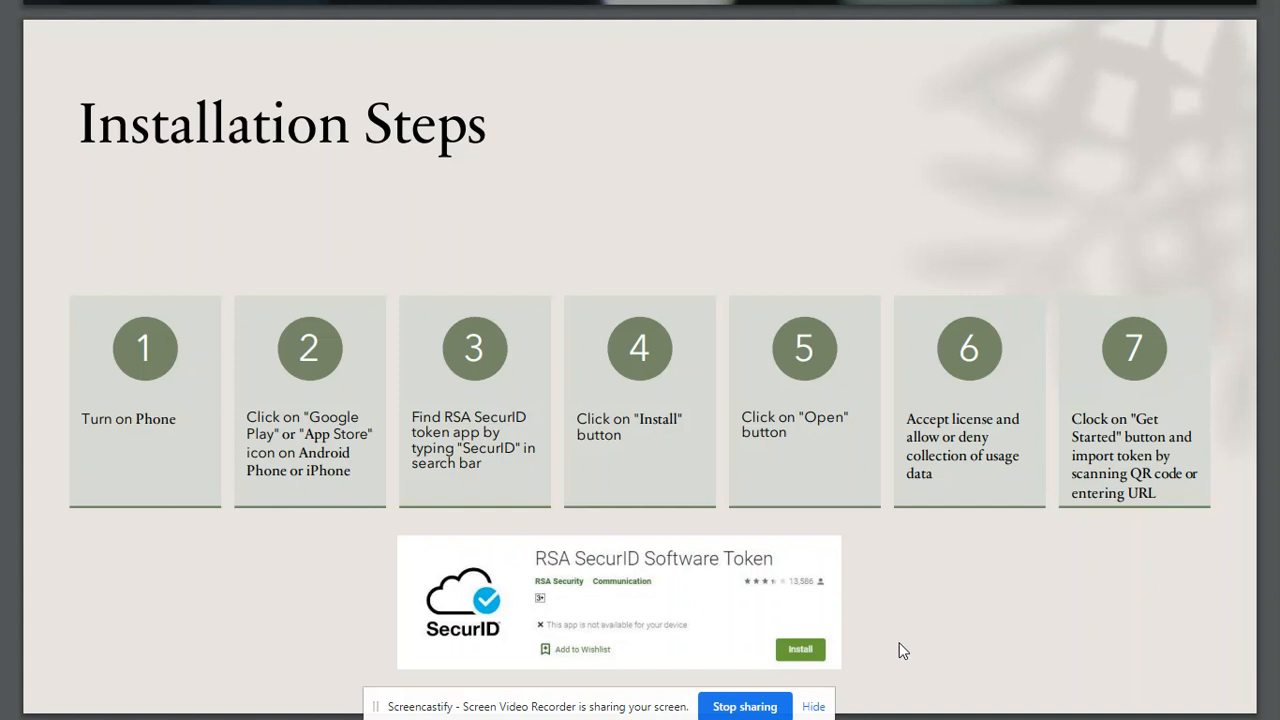
{"action": "mouse_move", "coordinate": [908, 638]}
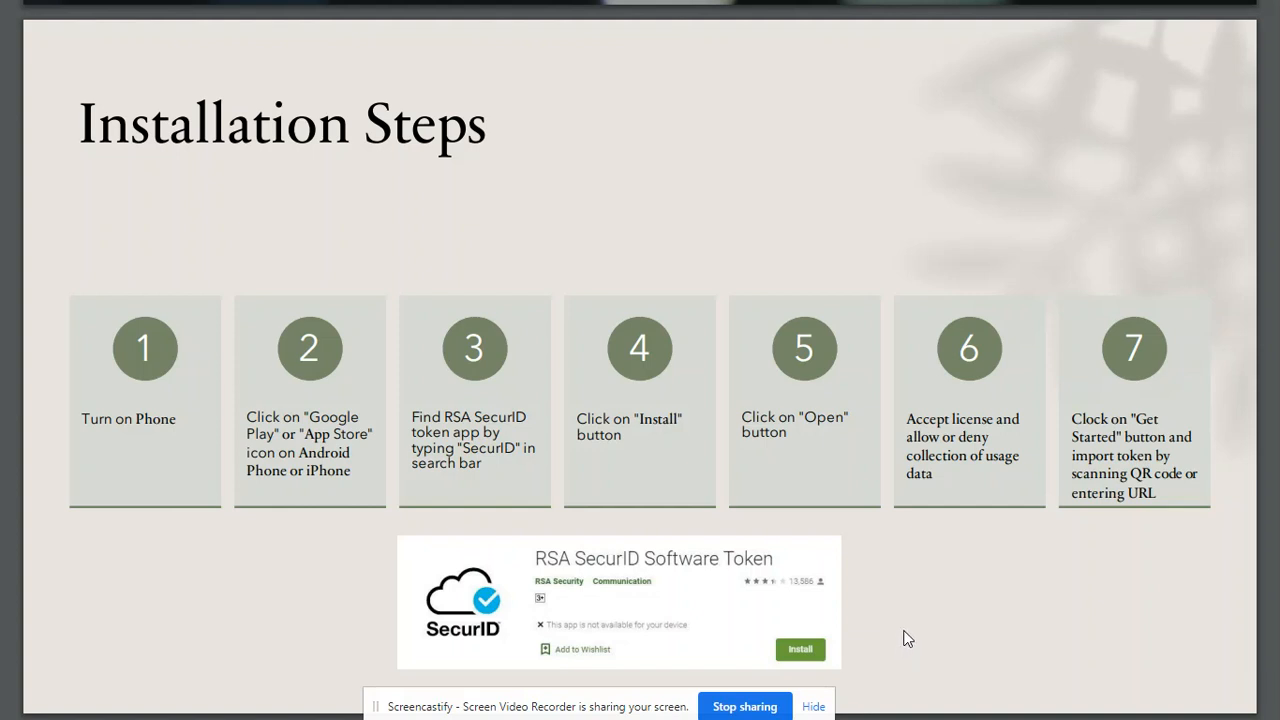
{"action": "mouse_move", "coordinate": [814, 456]}
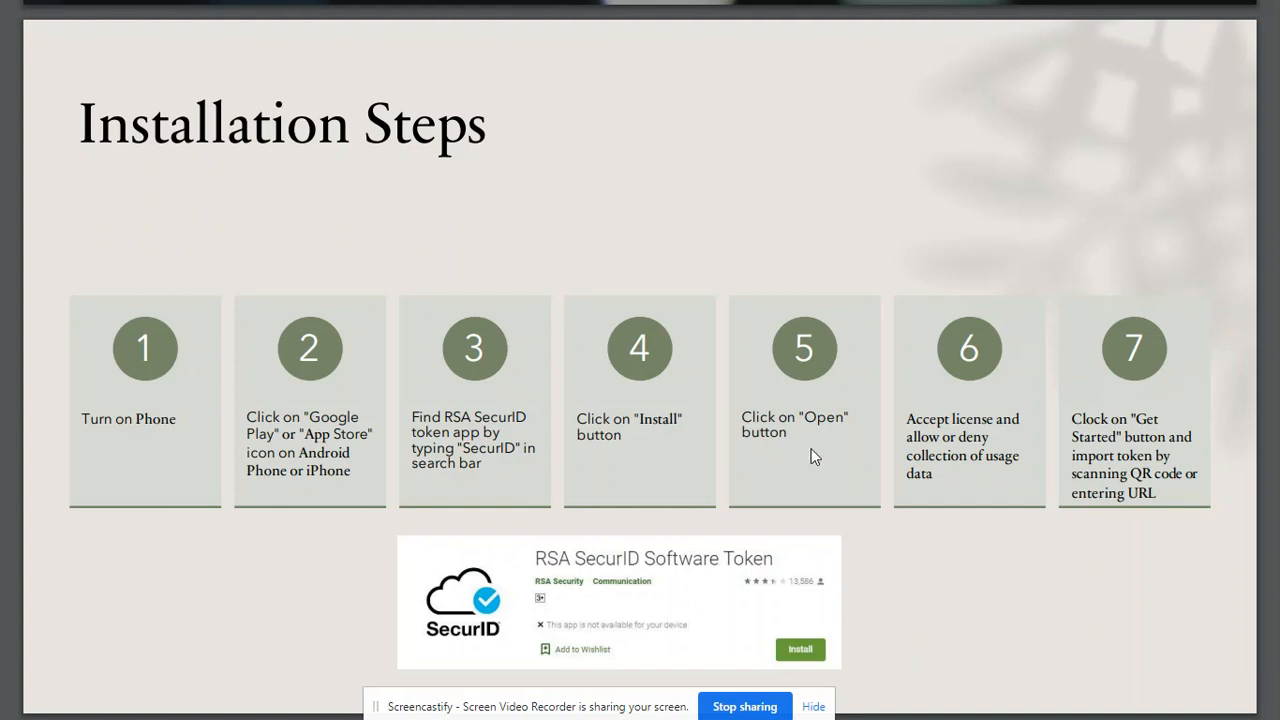
{"action": "mouse_move", "coordinate": [964, 562]}
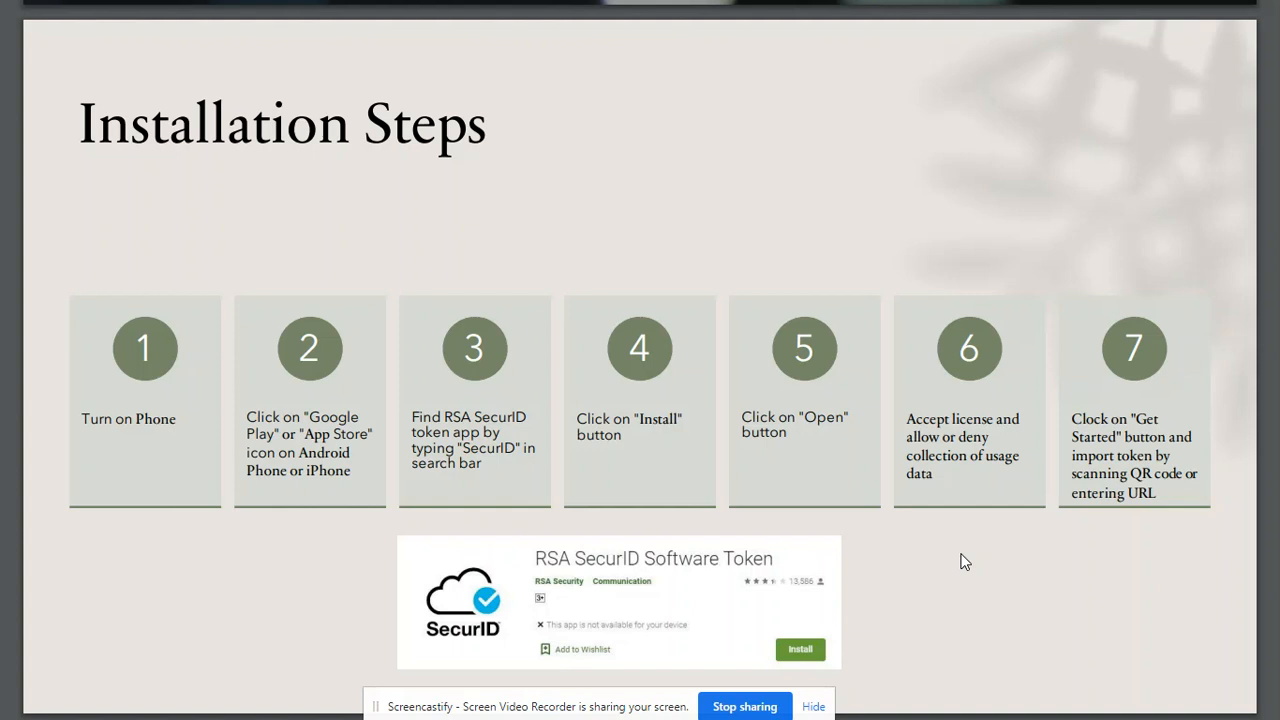
{"action": "mouse_move", "coordinate": [960, 548]}
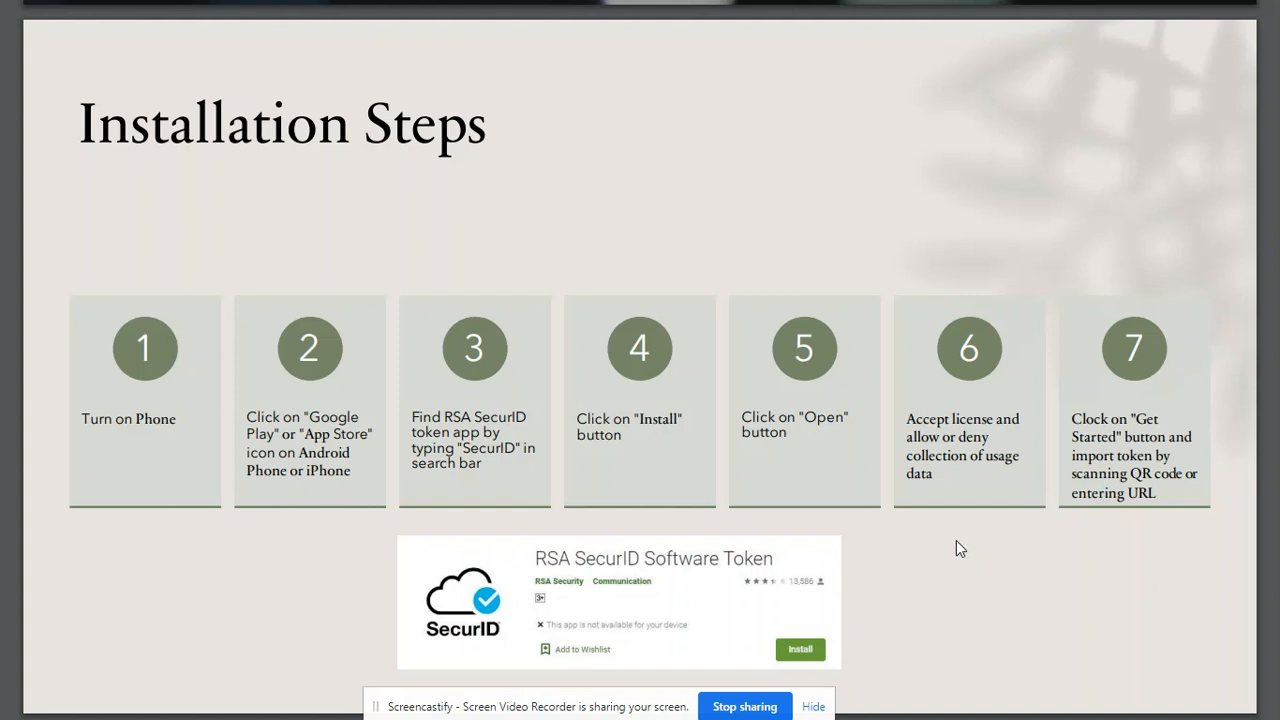
{"action": "mouse_move", "coordinate": [1048, 564]}
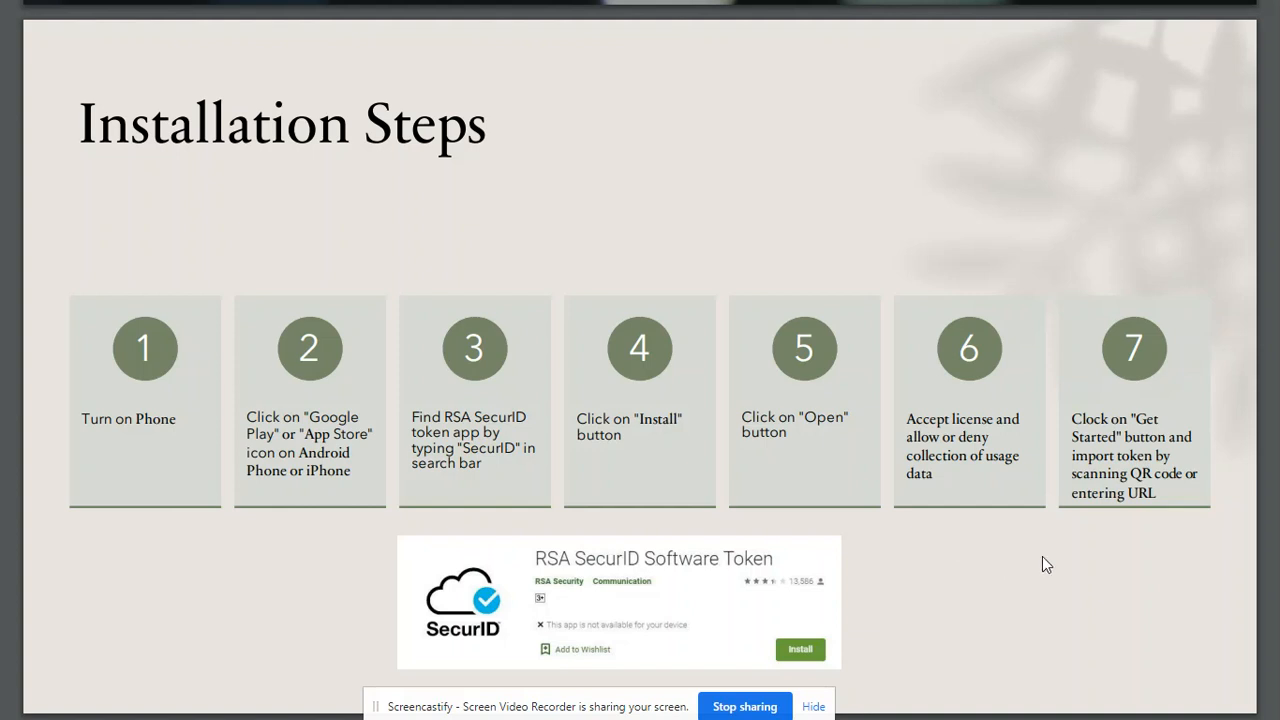
{"action": "mouse_move", "coordinate": [1102, 480]}
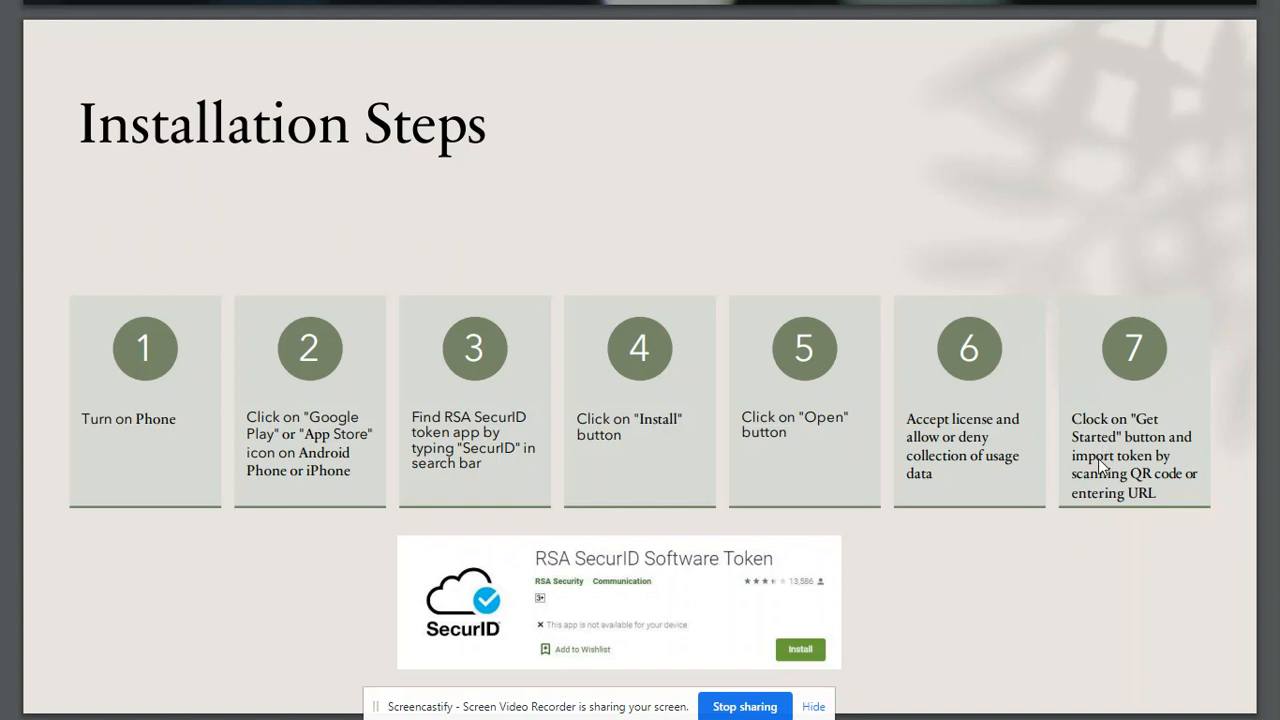
{"action": "mouse_move", "coordinate": [1040, 626]}
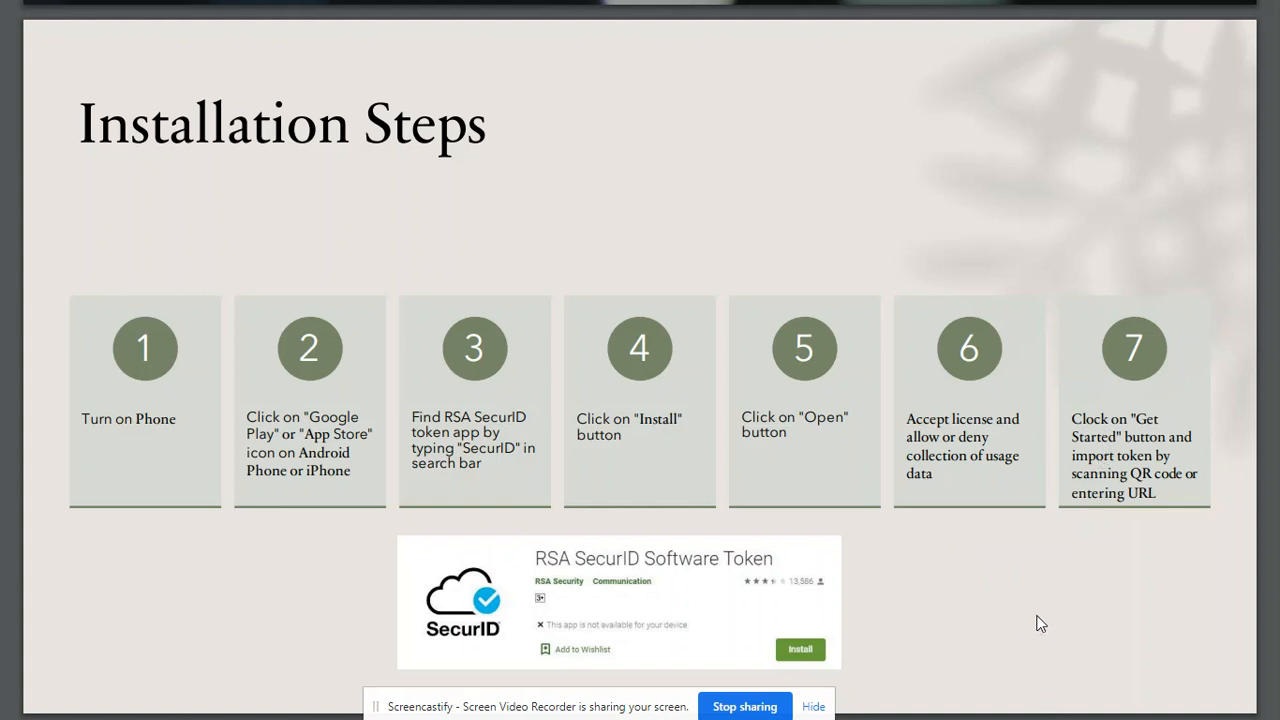
{"action": "mouse_move", "coordinate": [1052, 650]}
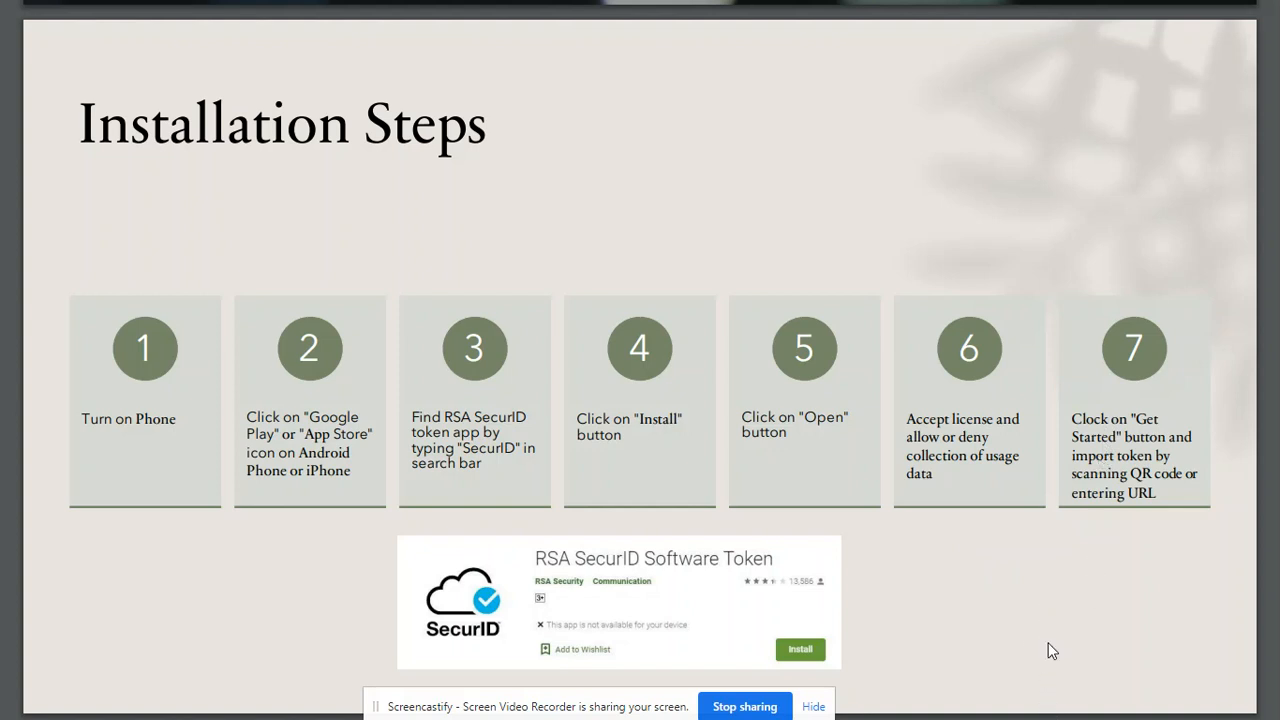
{"action": "mouse_move", "coordinate": [1074, 612]}
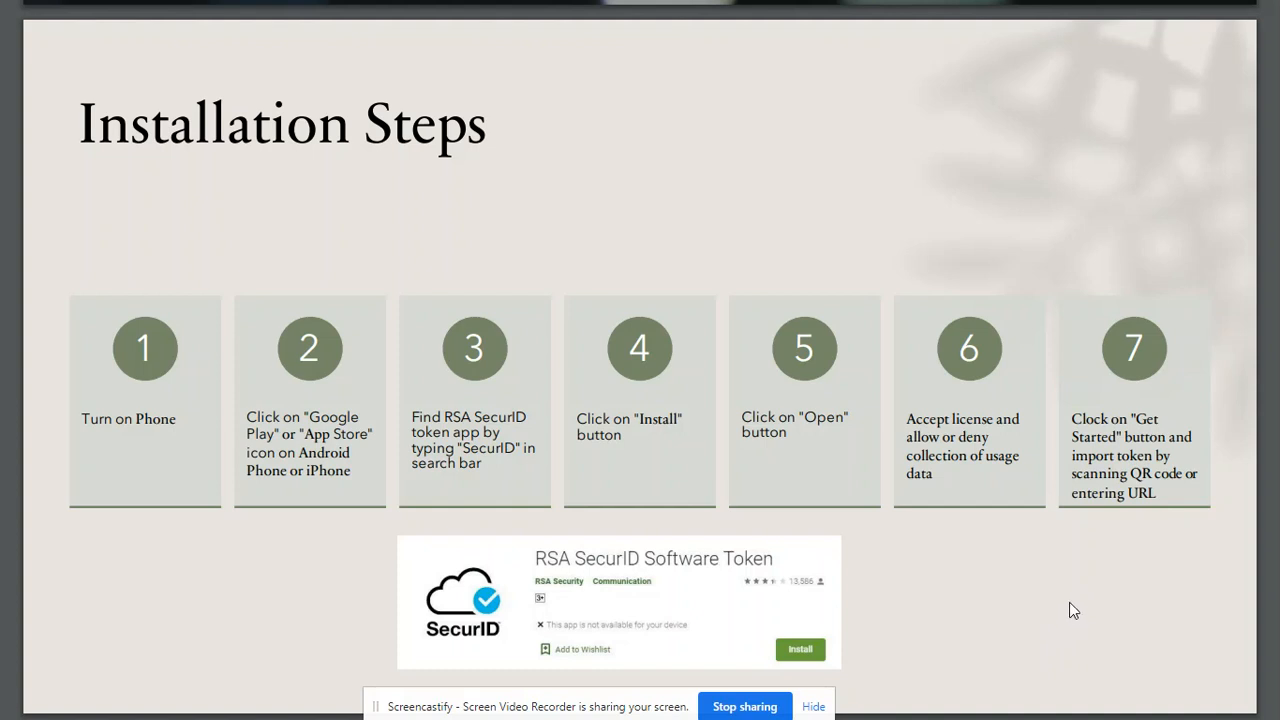
{"action": "mouse_move", "coordinate": [1116, 504]}
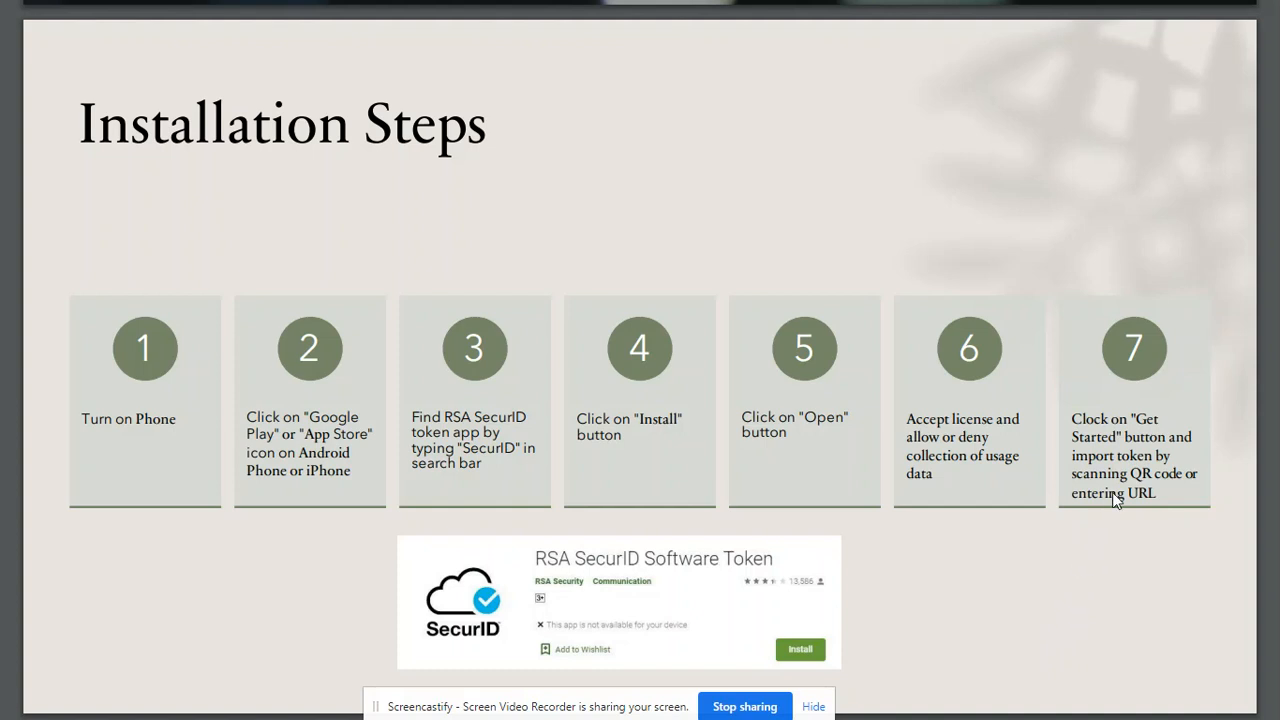
{"action": "mouse_move", "coordinate": [1052, 600]}
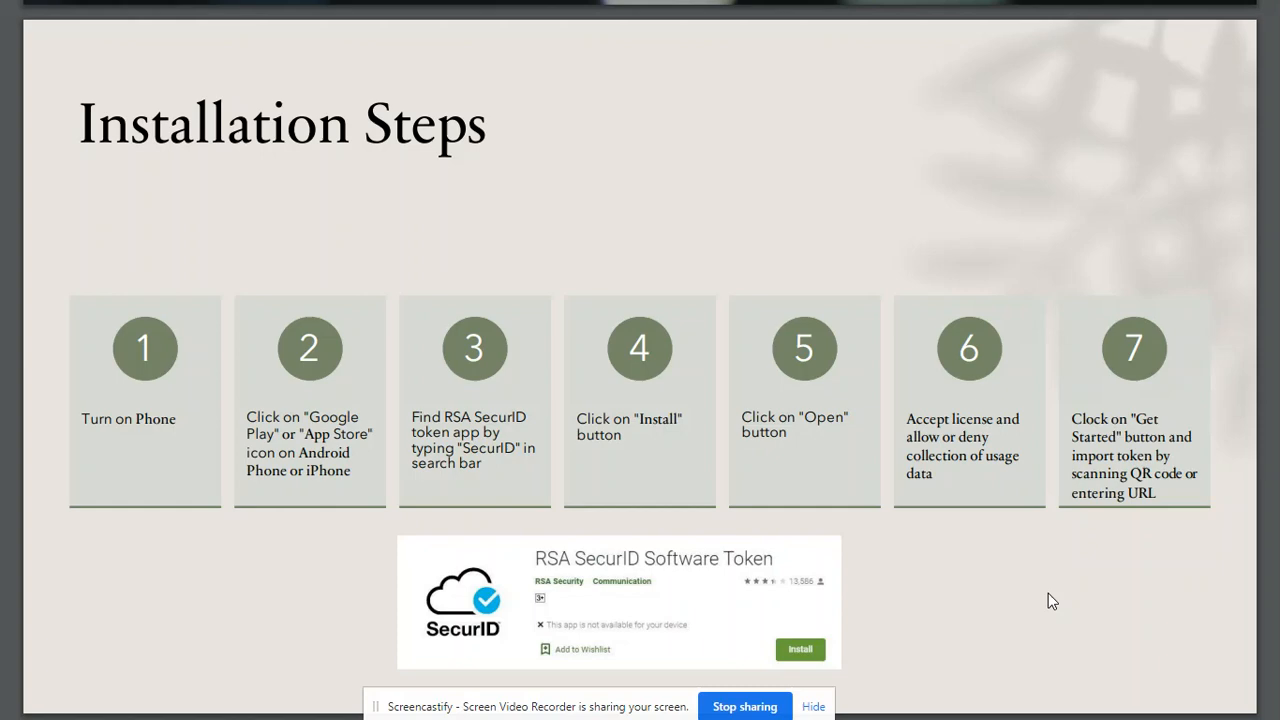
{"action": "mouse_move", "coordinate": [1028, 592]}
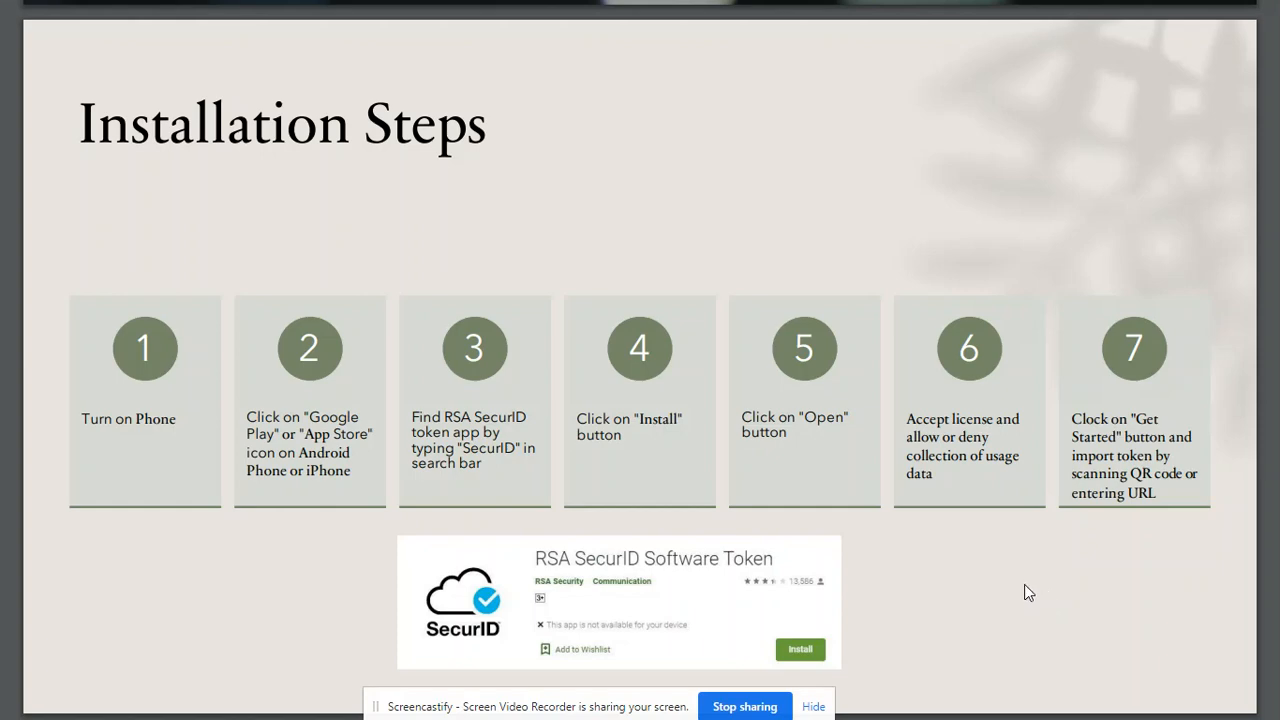
{"action": "mouse_move", "coordinate": [1012, 584]}
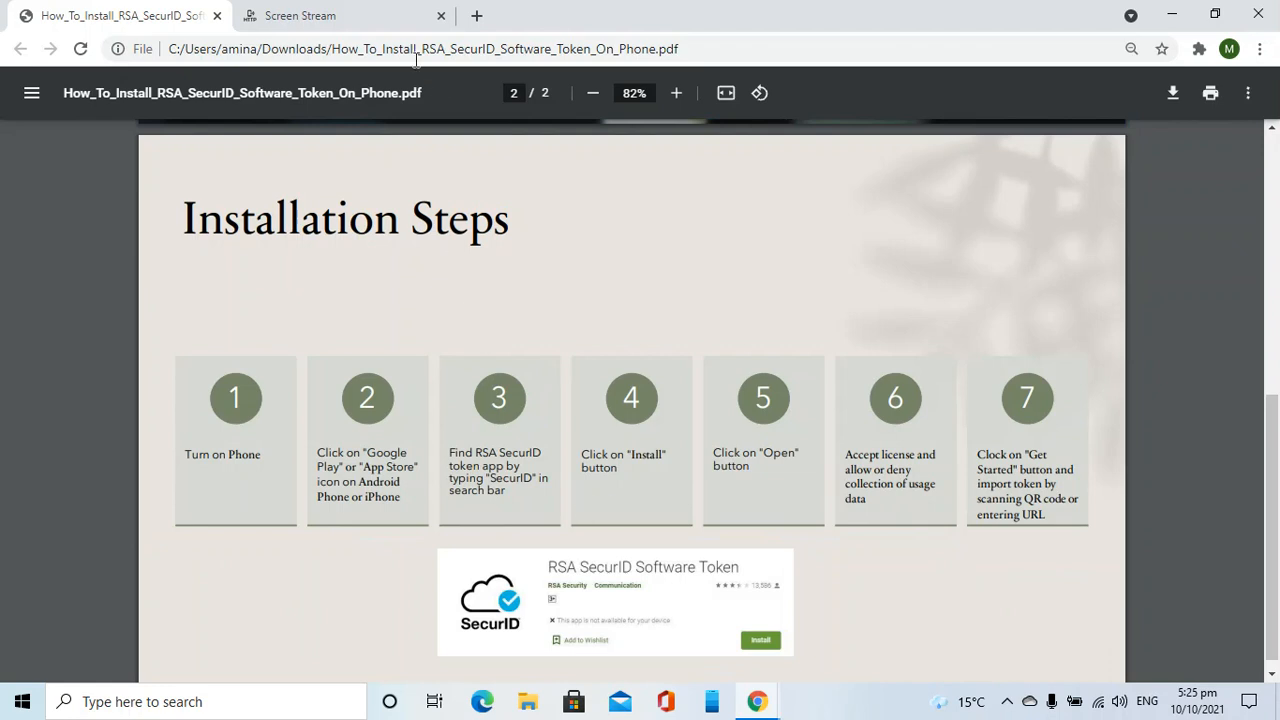
On the mirrored phone, search Play Store for 'SecurID' via recent searches, listing RSA SecurID Software Token first
{"action": "left_click", "coordinate": [300, 16]}
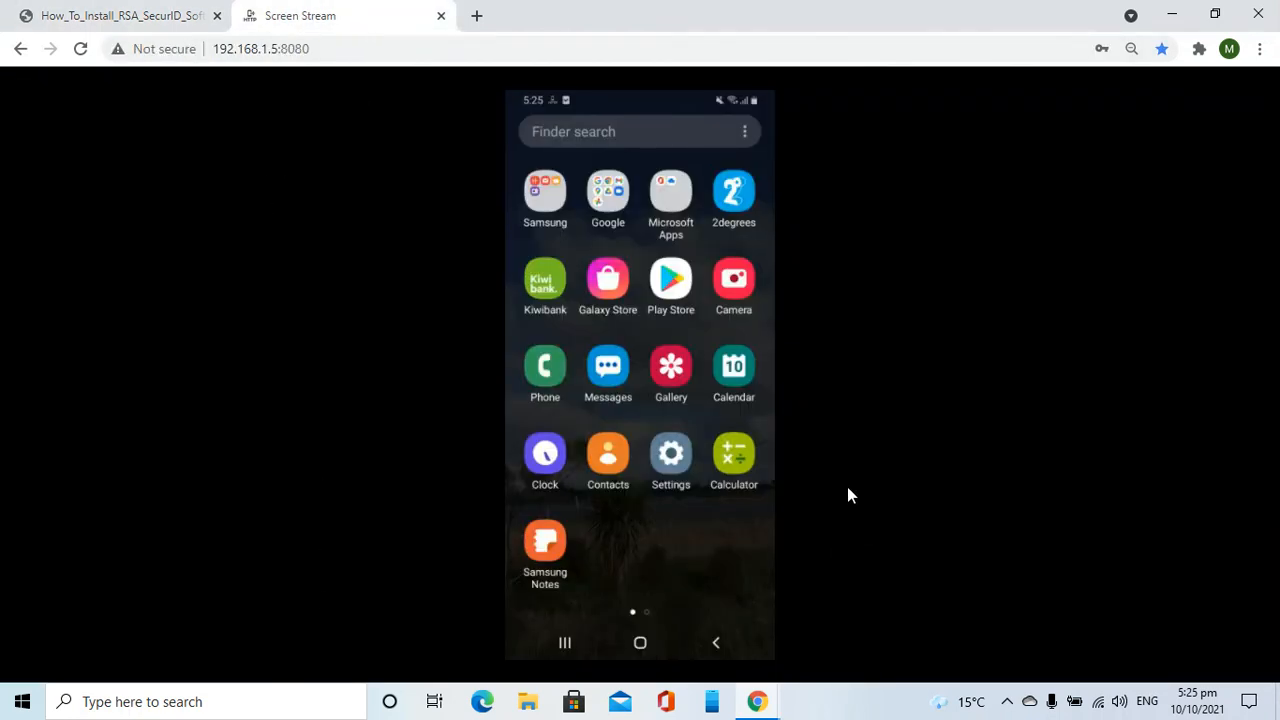
{"action": "left_click", "coordinate": [670, 280]}
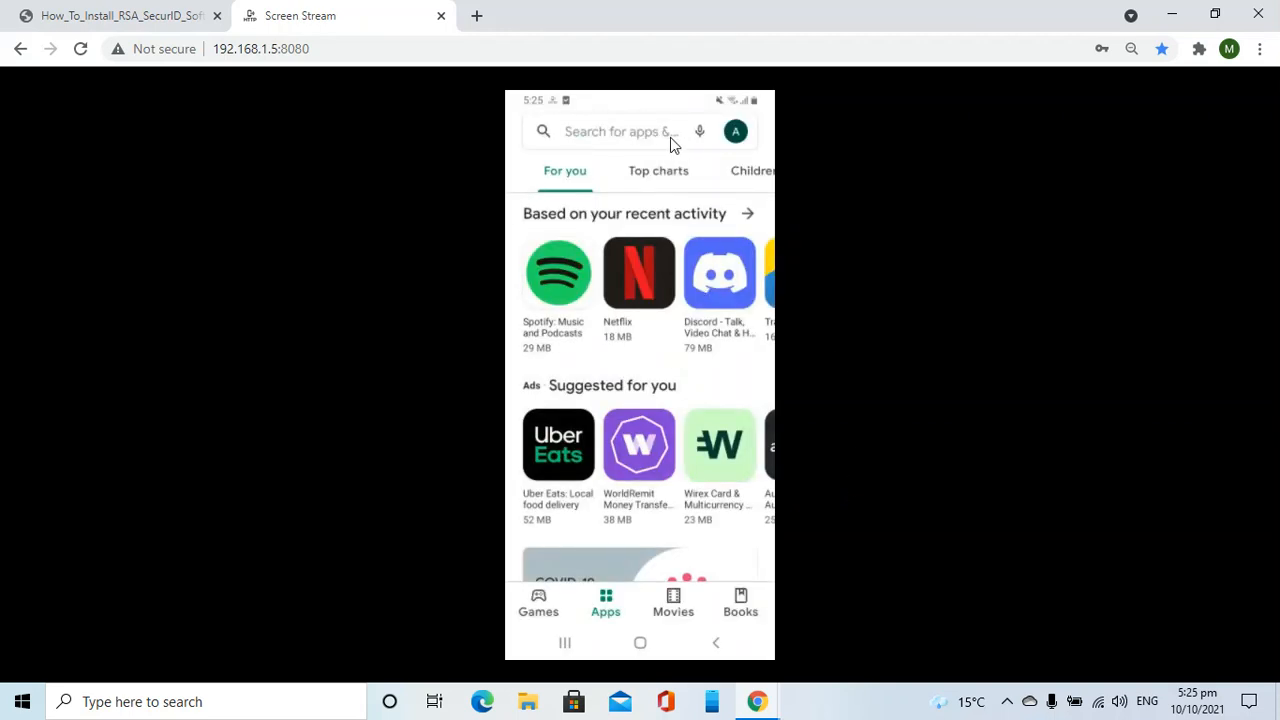
{"action": "left_click", "coordinate": [630, 132]}
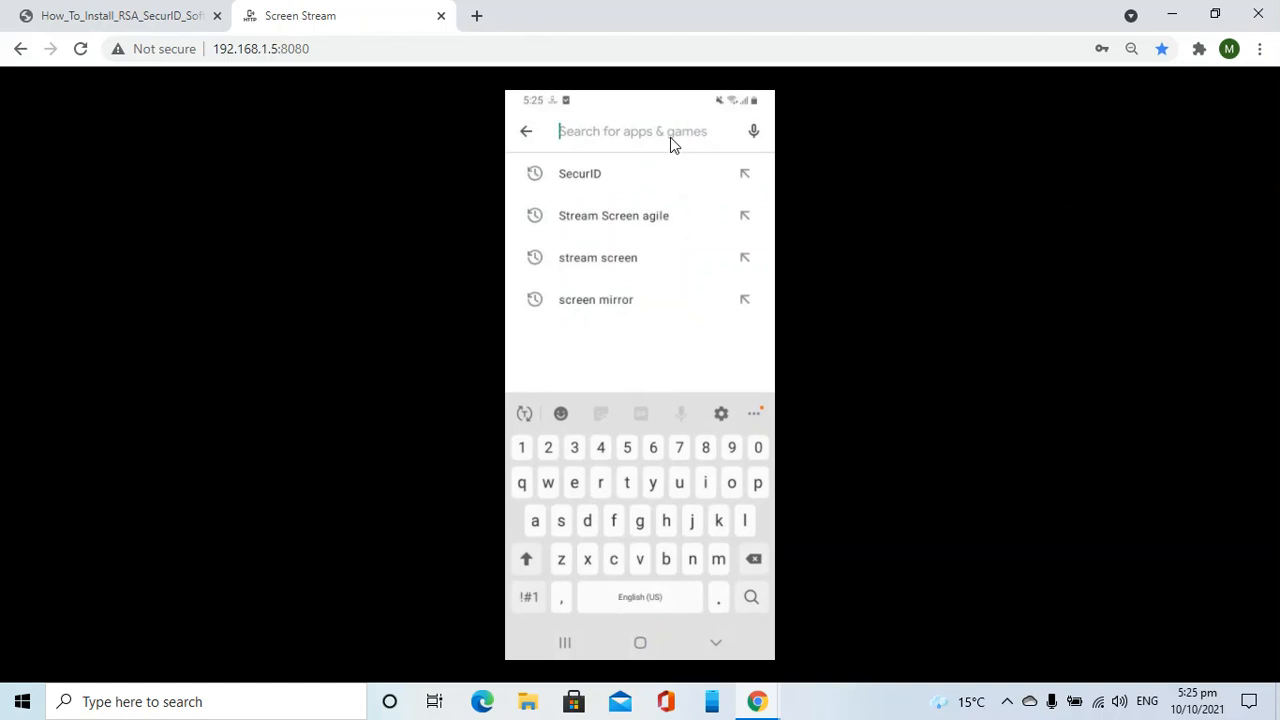
{"action": "left_click", "coordinate": [580, 172]}
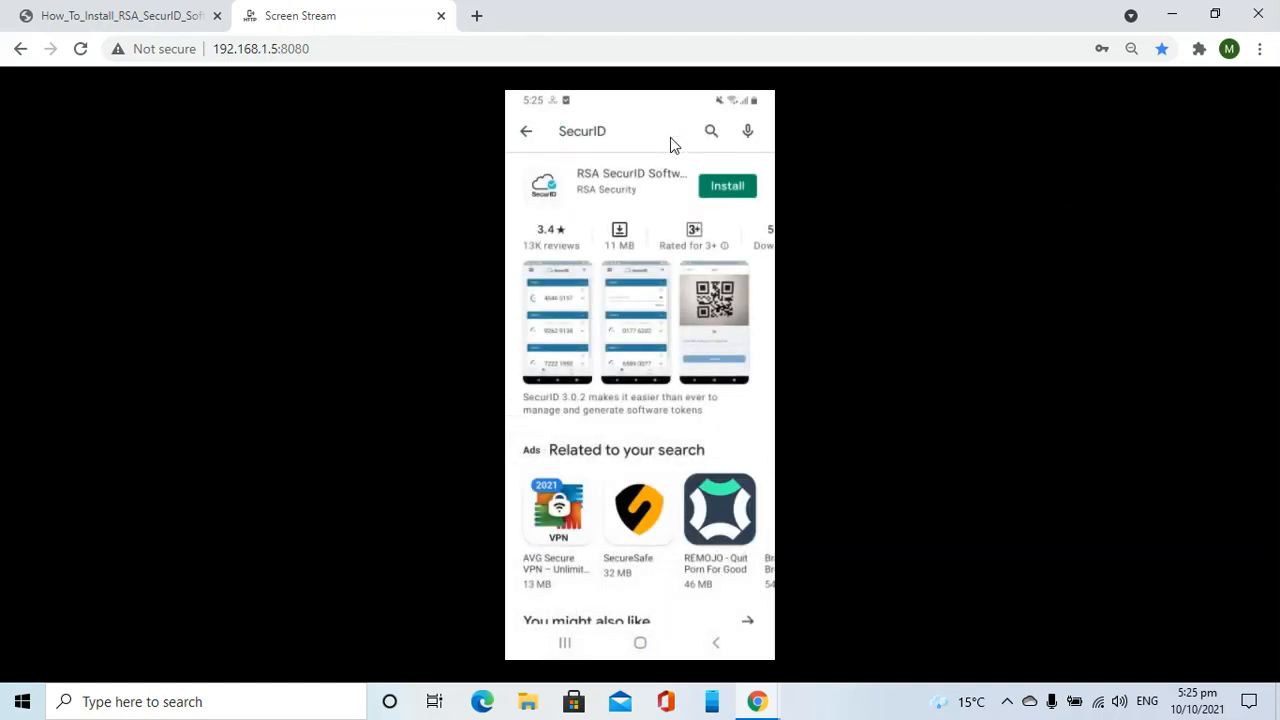
{"action": "mouse_move", "coordinate": [668, 248]}
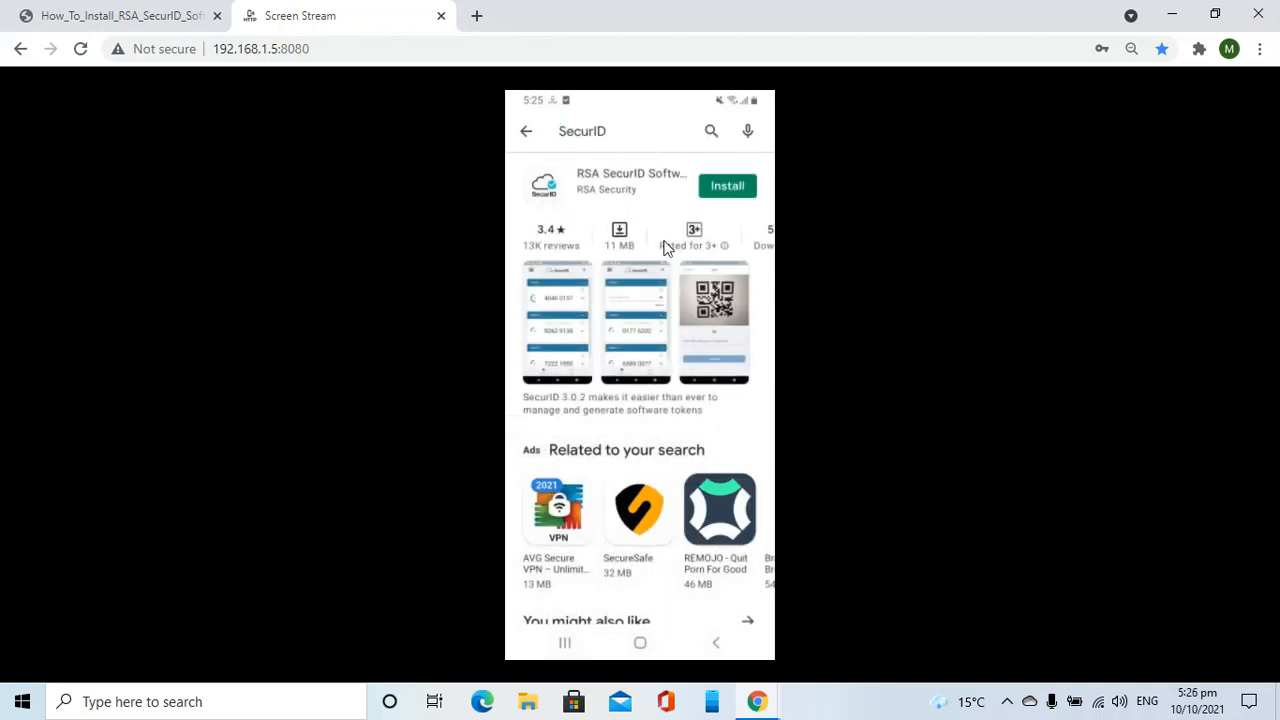
{"action": "mouse_move", "coordinate": [738, 220]}
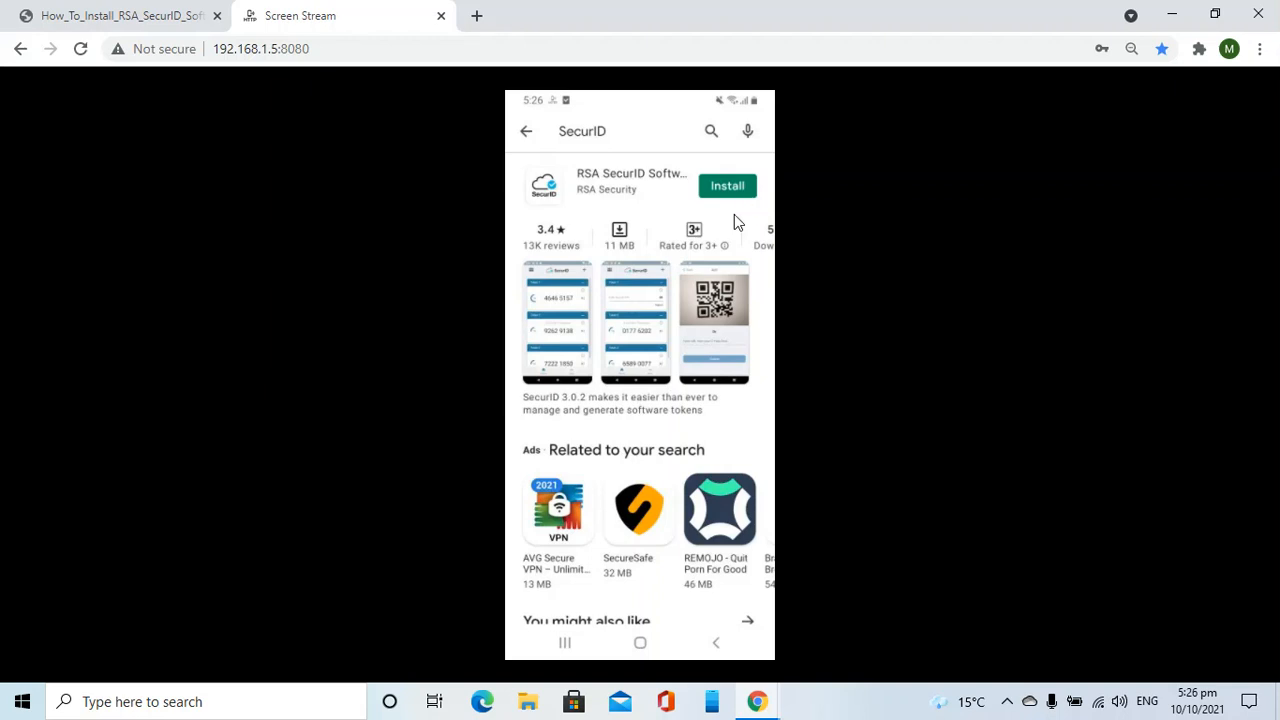
Install the RSA SecurID Software Token app from its Play Store listing
{"action": "left_click", "coordinate": [728, 184]}
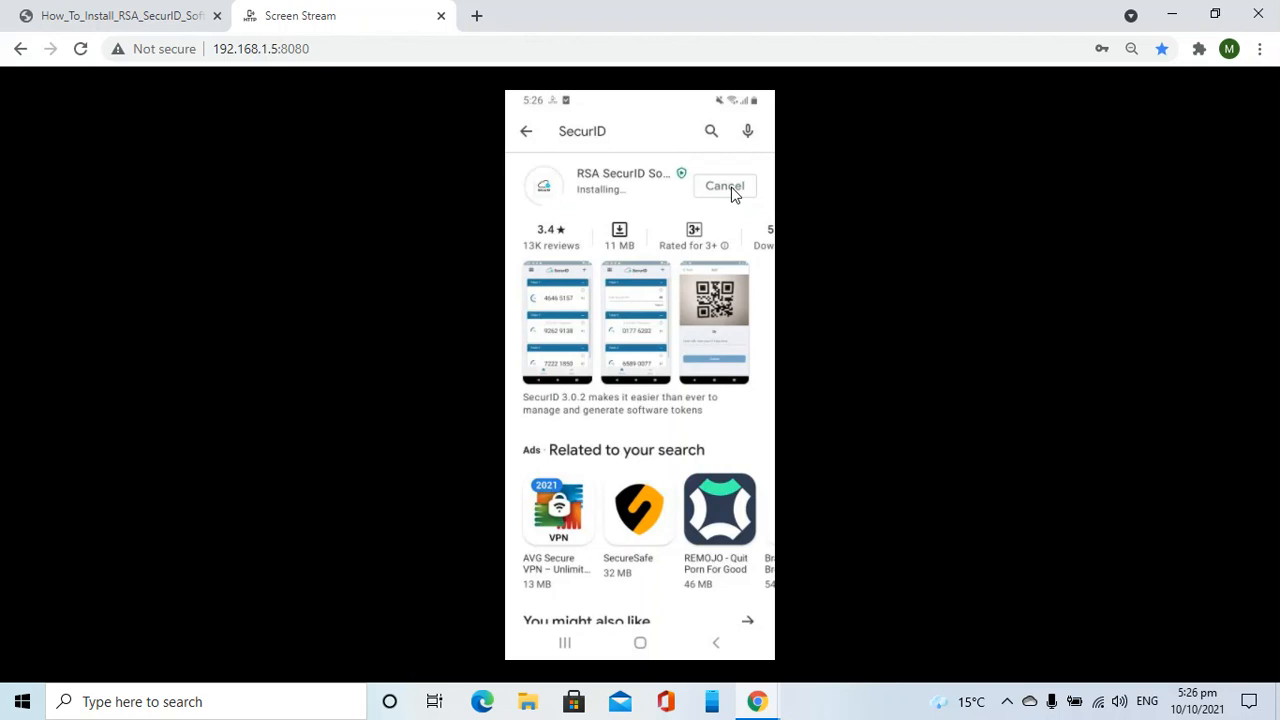
{"action": "mouse_move", "coordinate": [736, 220]}
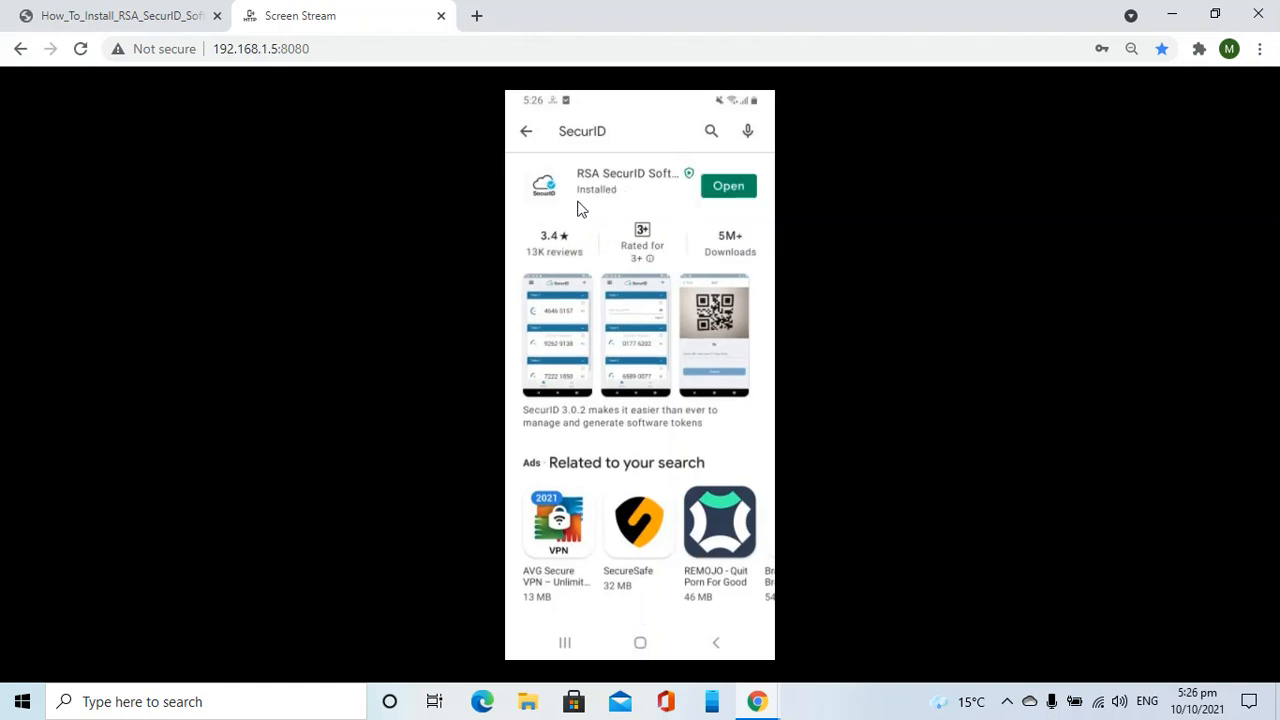
{"action": "mouse_move", "coordinate": [728, 204]}
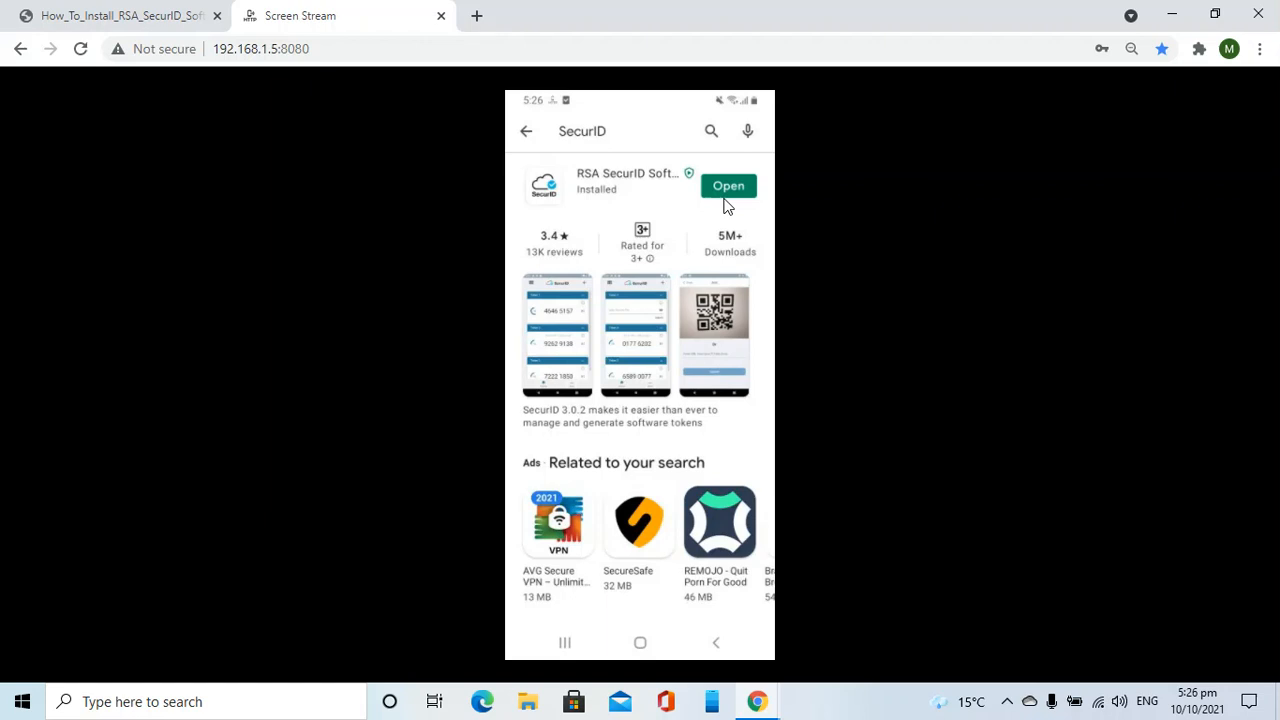
Launch SecurID and accept its License Agreement to reach the Welcome to SecurID screen
{"action": "left_click", "coordinate": [728, 186]}
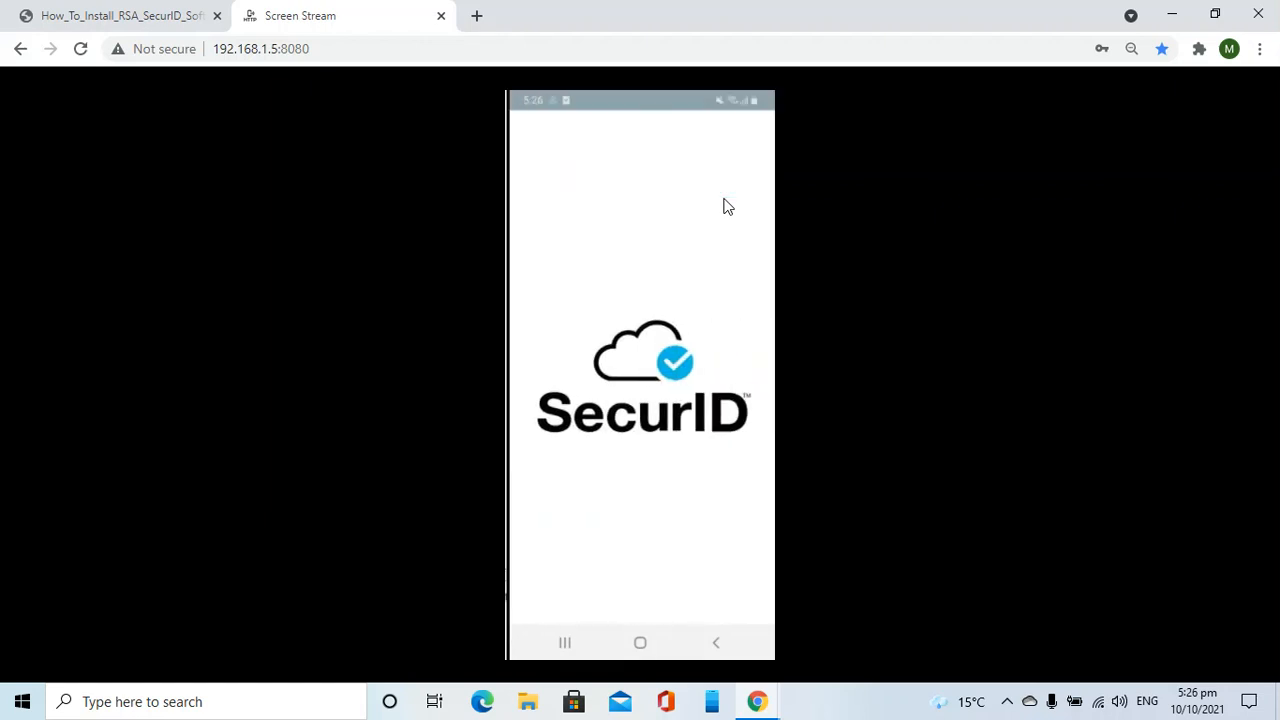
{"action": "mouse_move", "coordinate": [700, 476]}
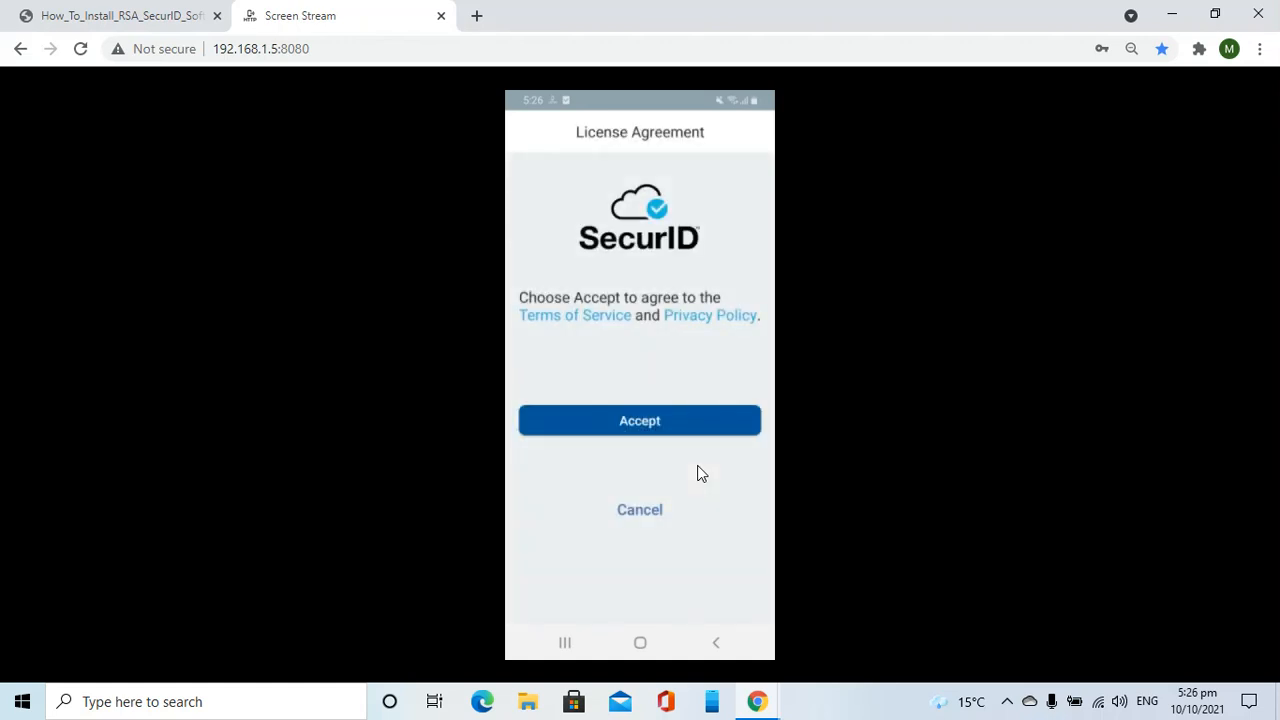
{"action": "left_click", "coordinate": [640, 420]}
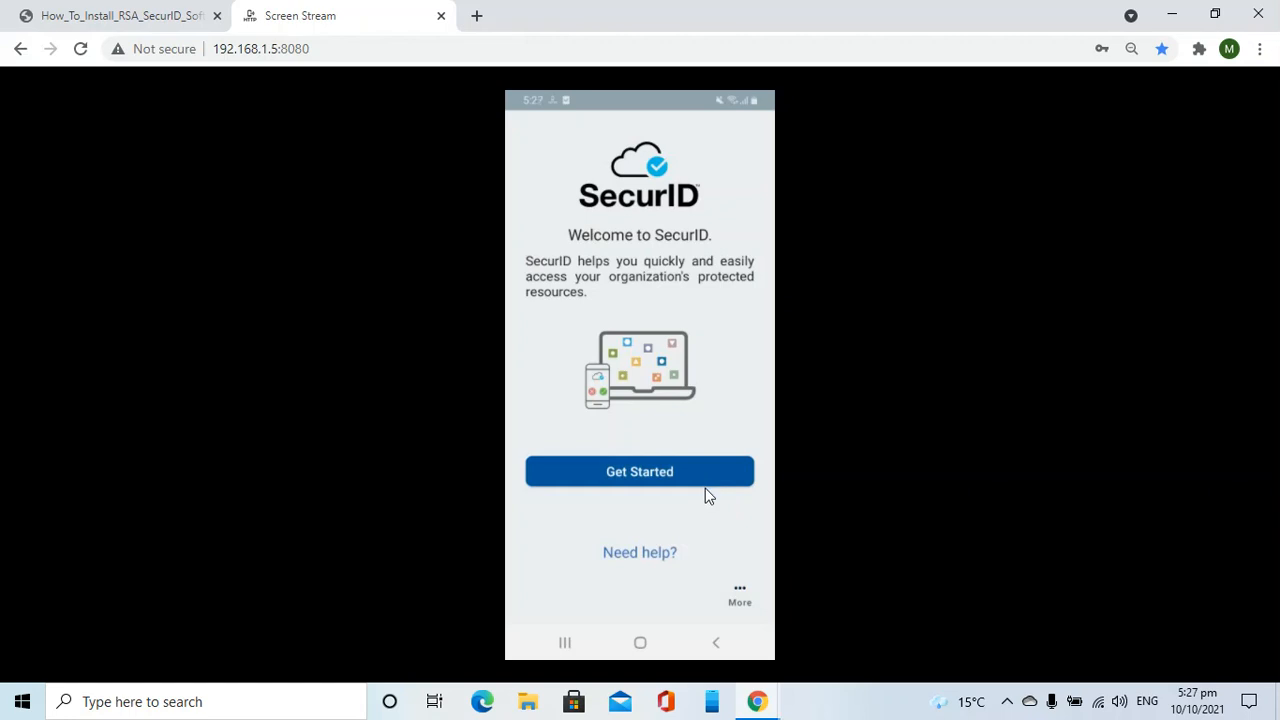
Get Started in SecurID and focus the 'Enter URL from your IT Help Desk' field
{"action": "left_click", "coordinate": [640, 472]}
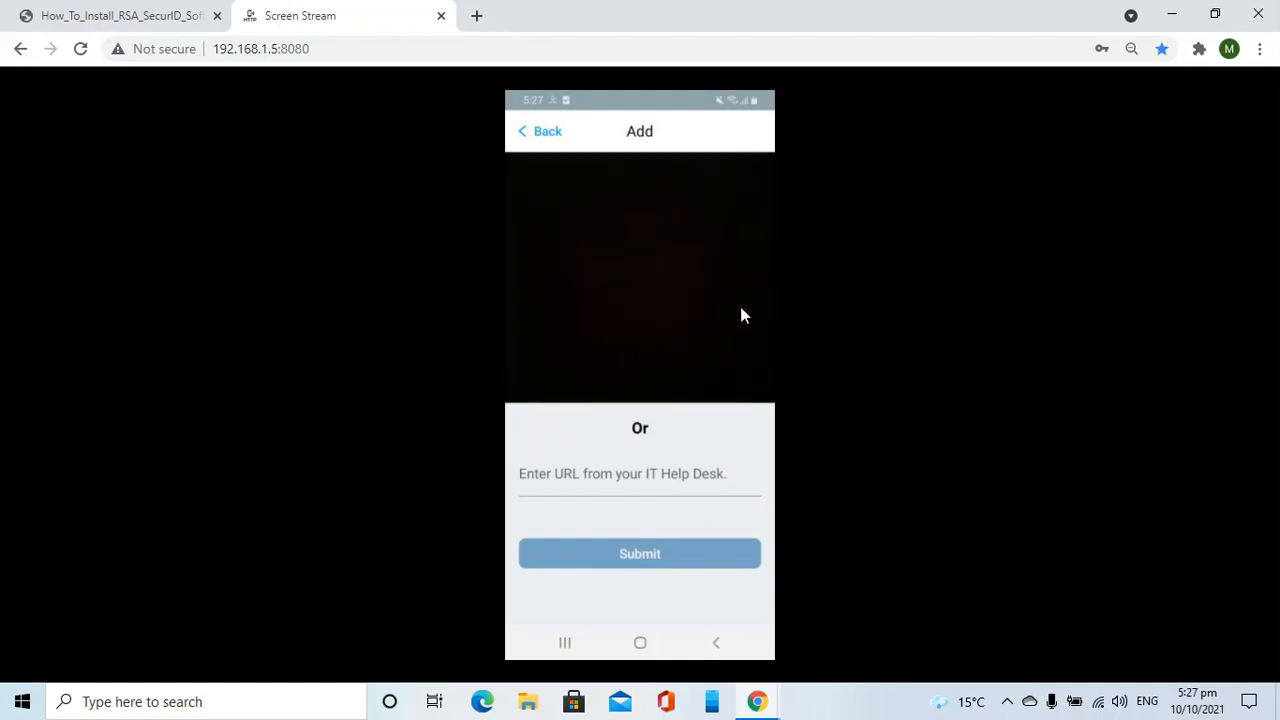
{"action": "mouse_move", "coordinate": [598, 492]}
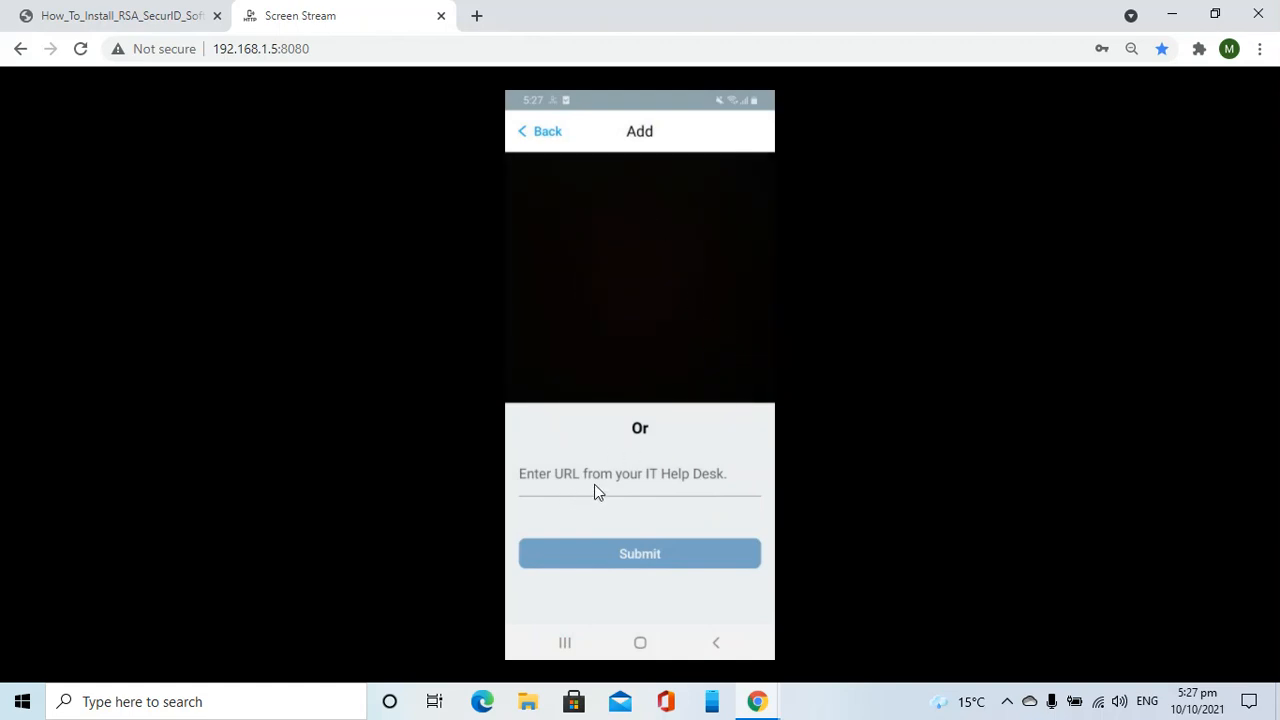
{"action": "mouse_move", "coordinate": [624, 490]}
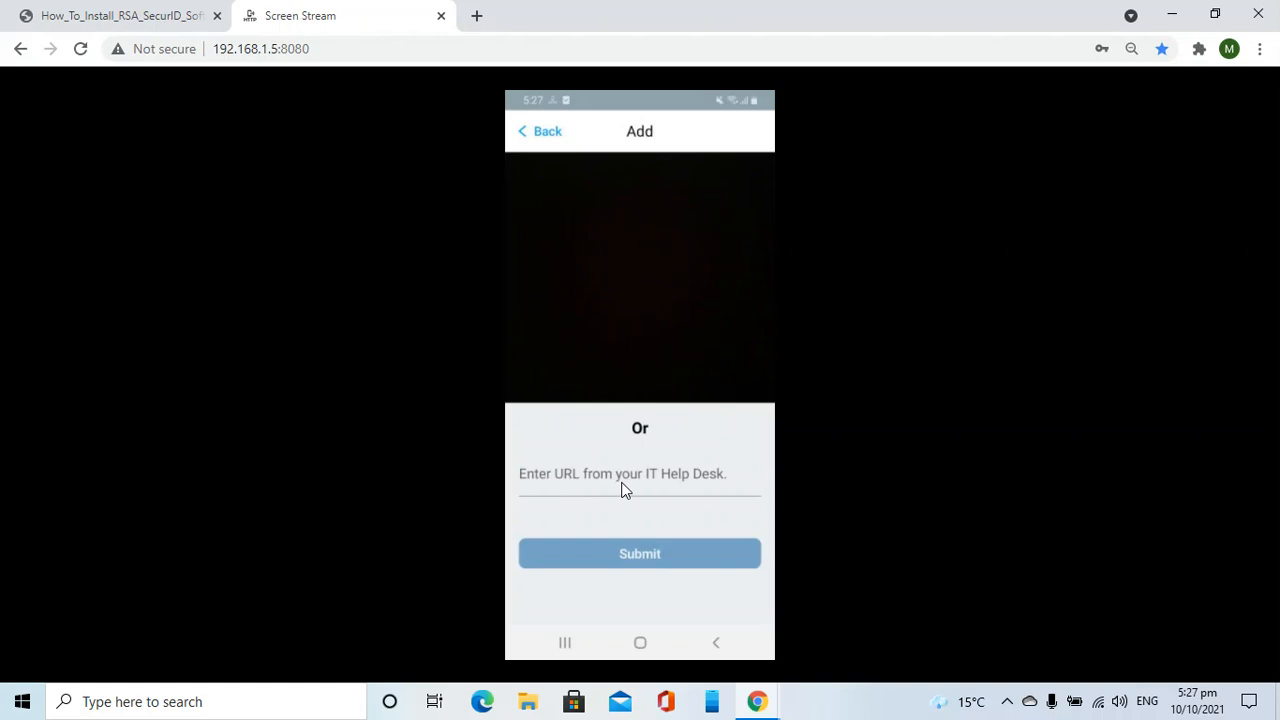
{"action": "mouse_move", "coordinate": [664, 488]}
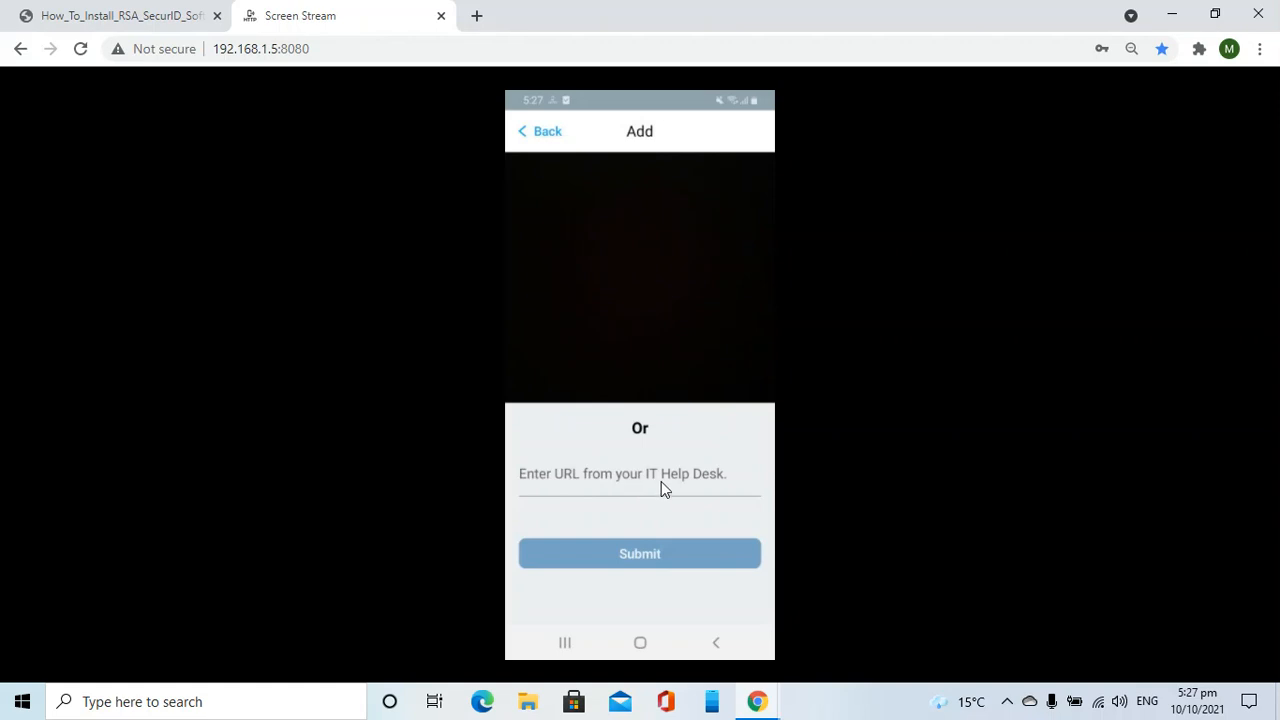
{"action": "mouse_move", "coordinate": [652, 482]}
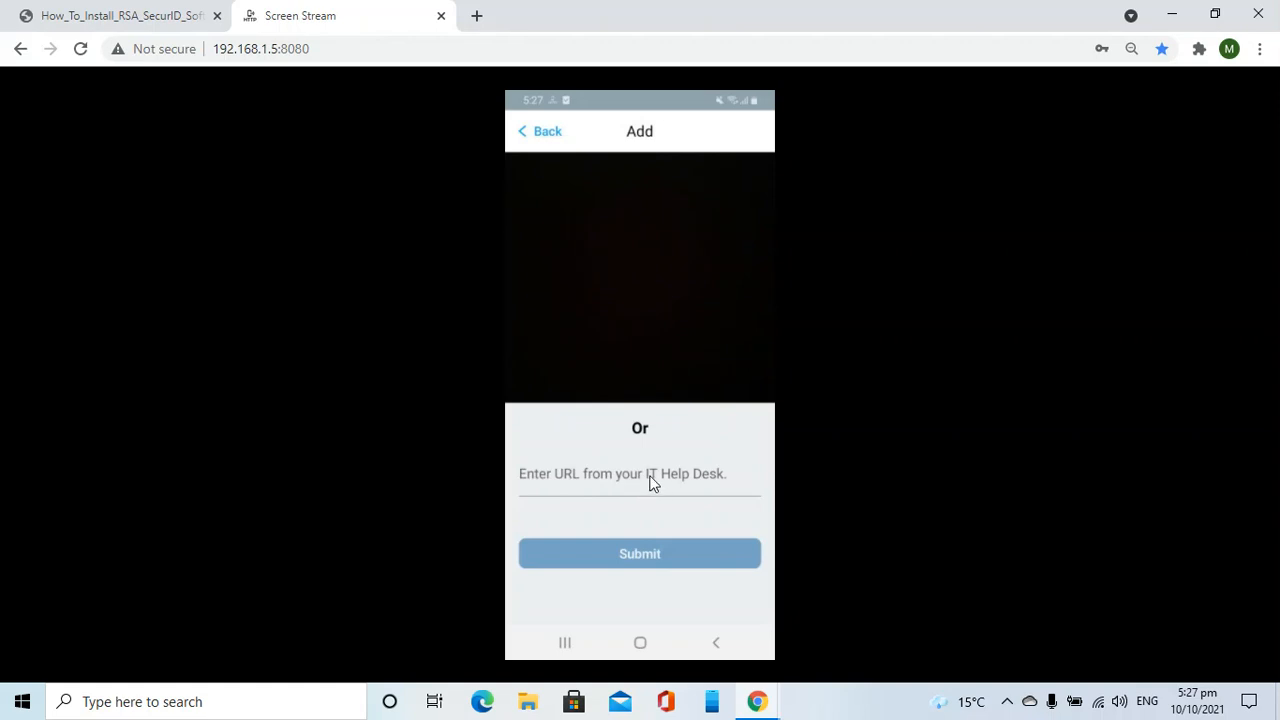
{"action": "left_click", "coordinate": [640, 472]}
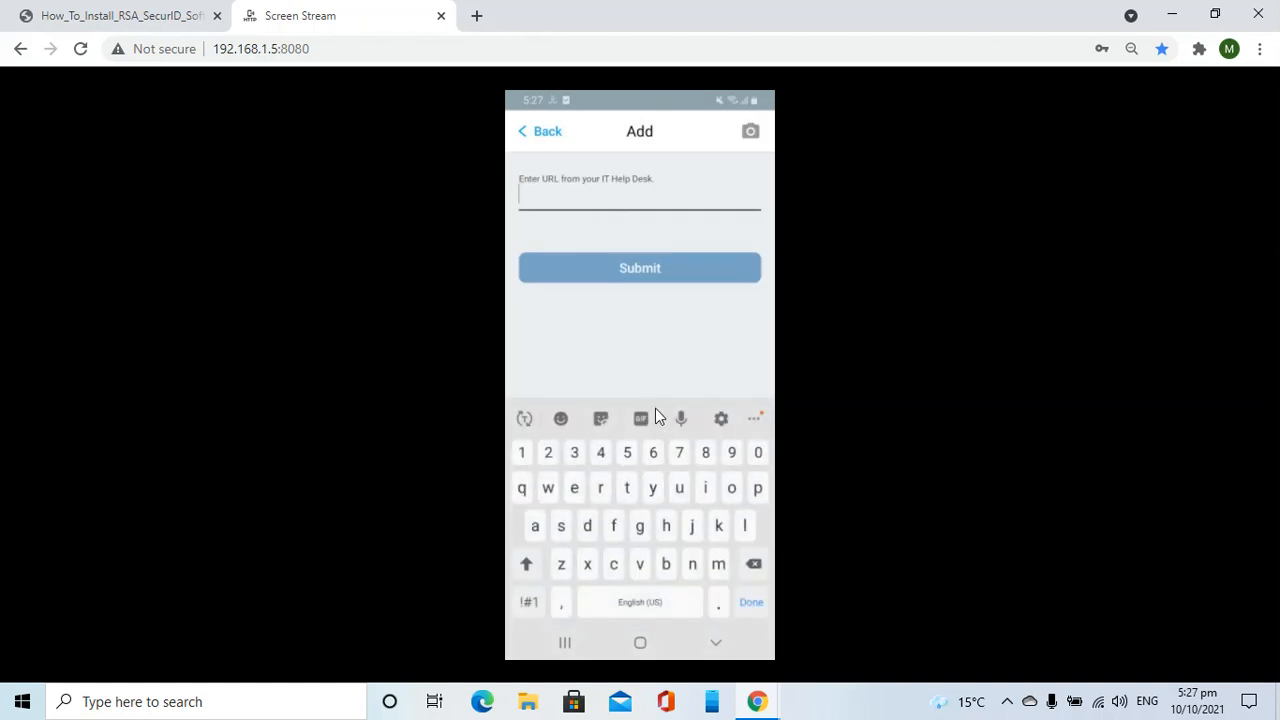